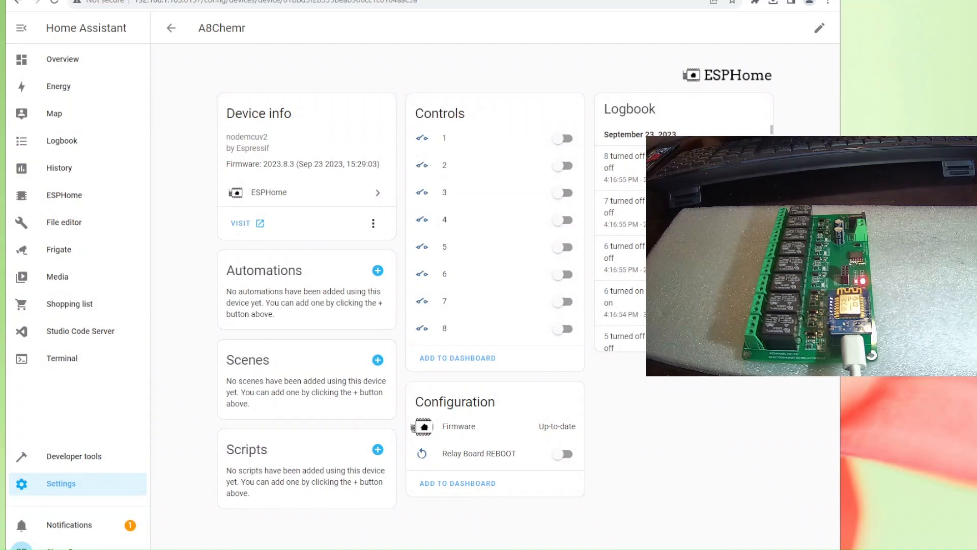
pyautogui.moveTo(264, 225)
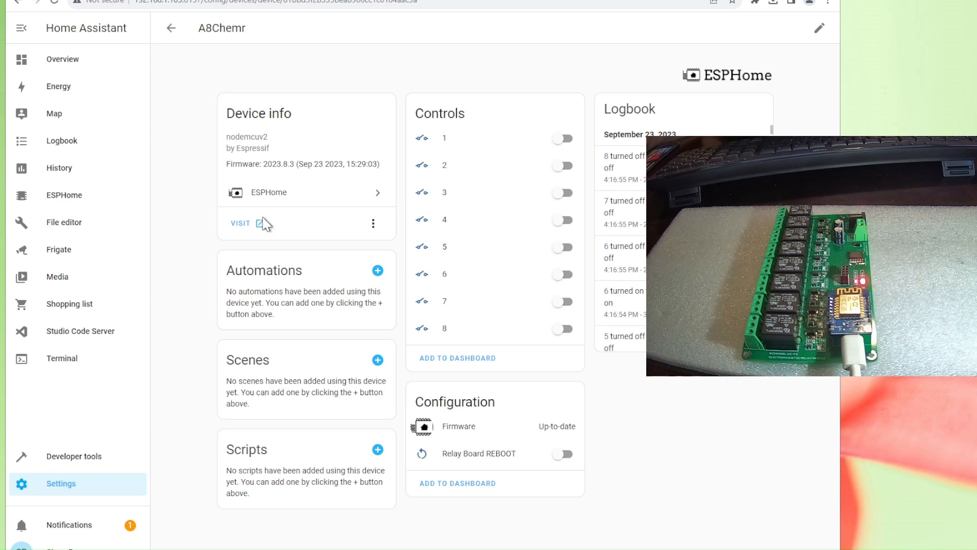
pyautogui.moveTo(460, 253)
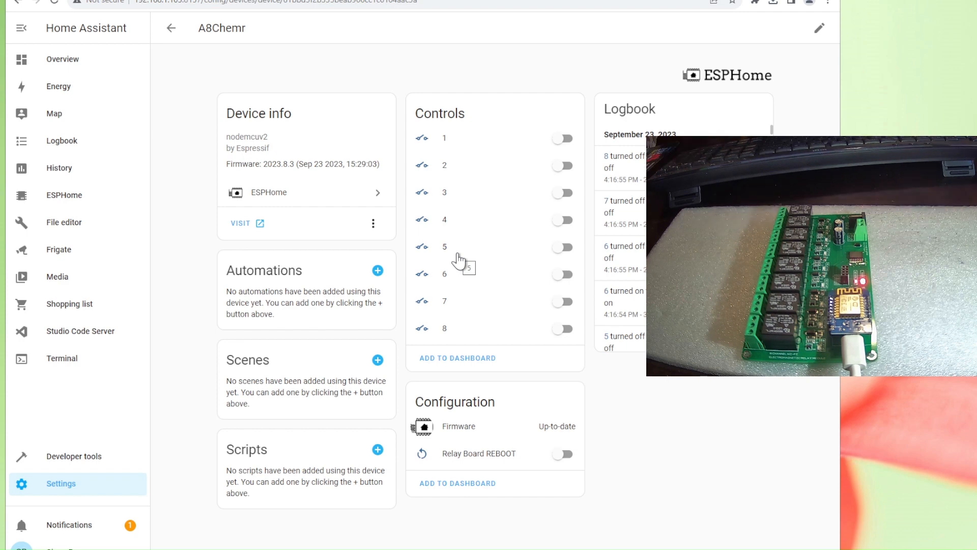
pyautogui.moveTo(484, 196)
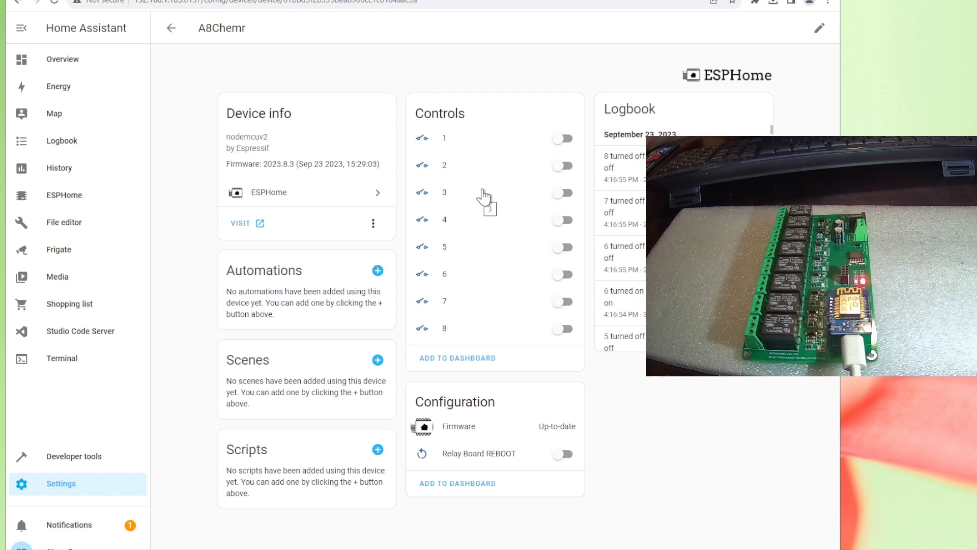
pyautogui.moveTo(537, 173)
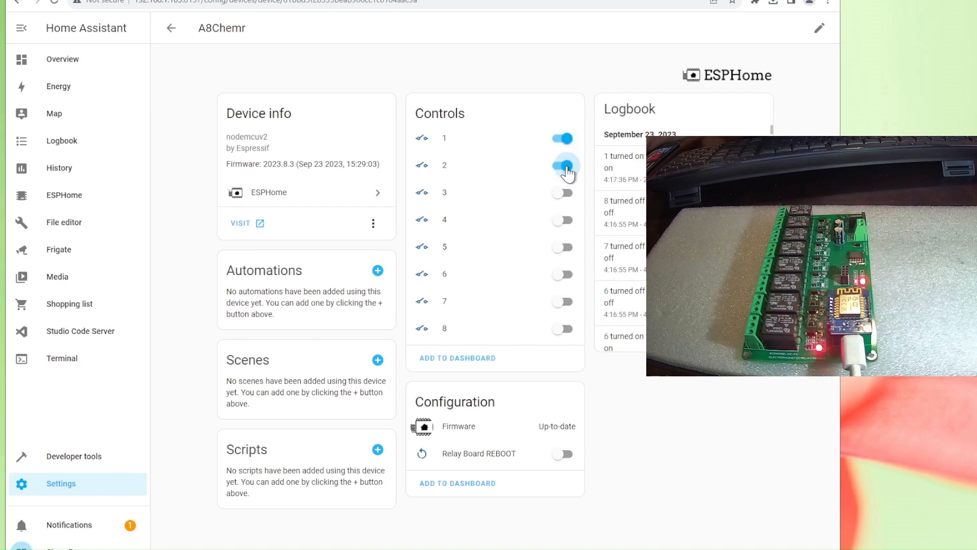
# Step: Switch on the remaining A8Chemr relays, including switches 6 and 8, in the Controls card
pyautogui.click(560, 165)
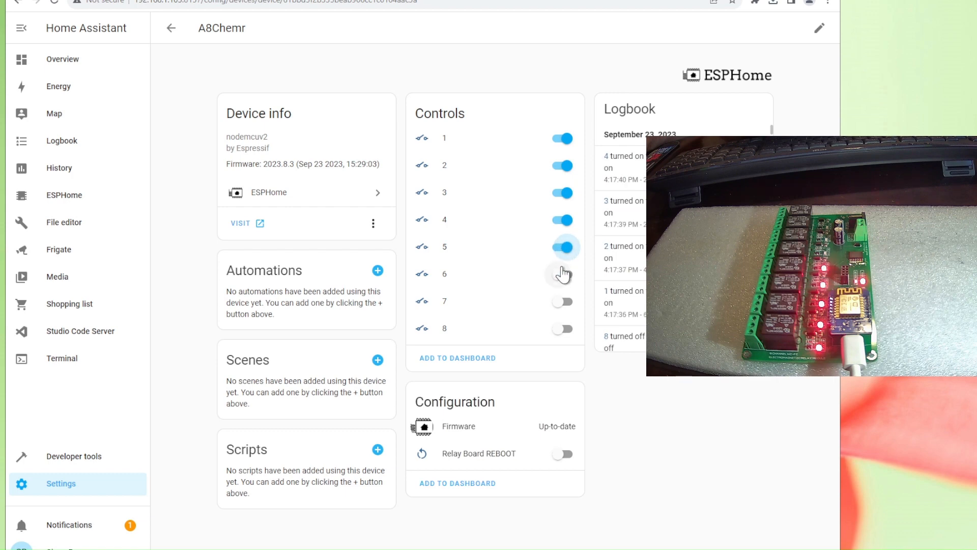
pyautogui.click(561, 274)
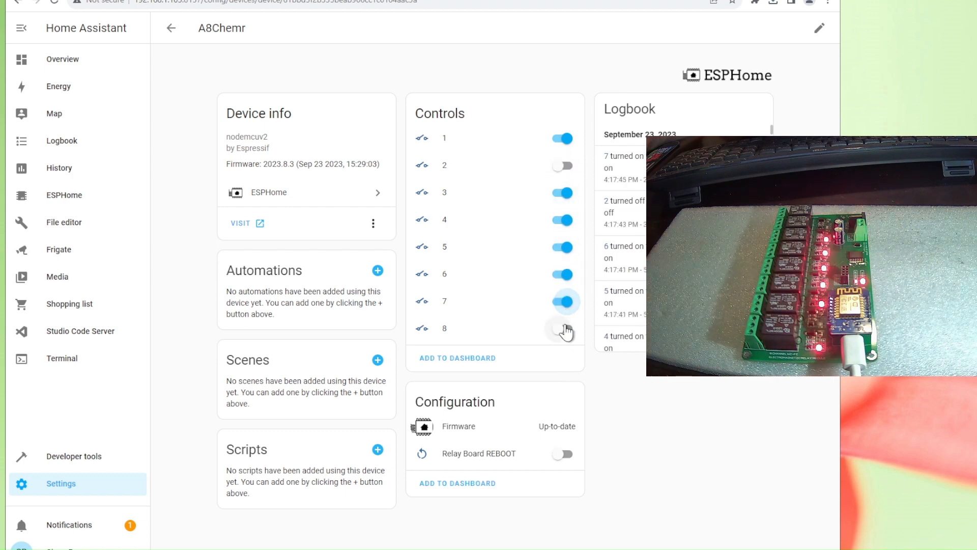
pyautogui.click(561, 328)
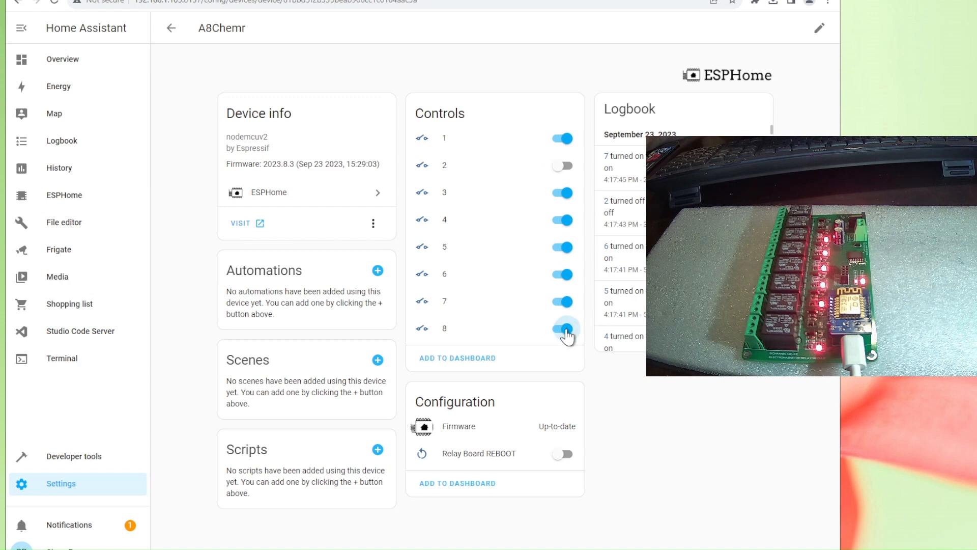
pyautogui.click(561, 329)
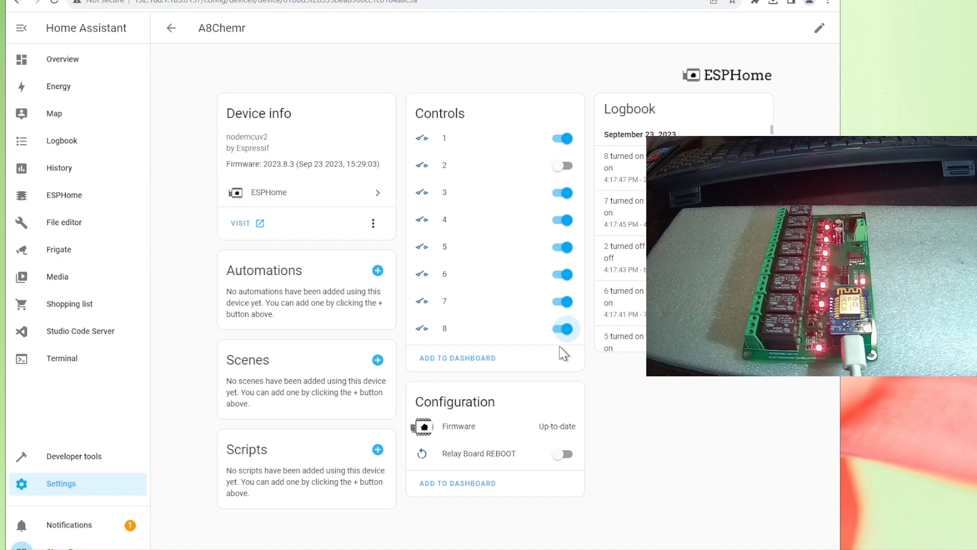
pyautogui.moveTo(479, 269)
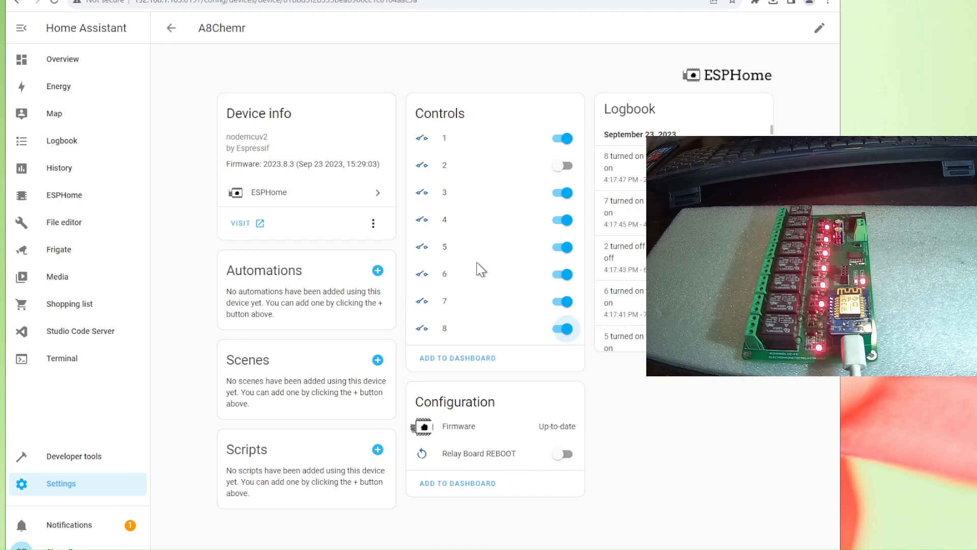
pyautogui.moveTo(141, 427)
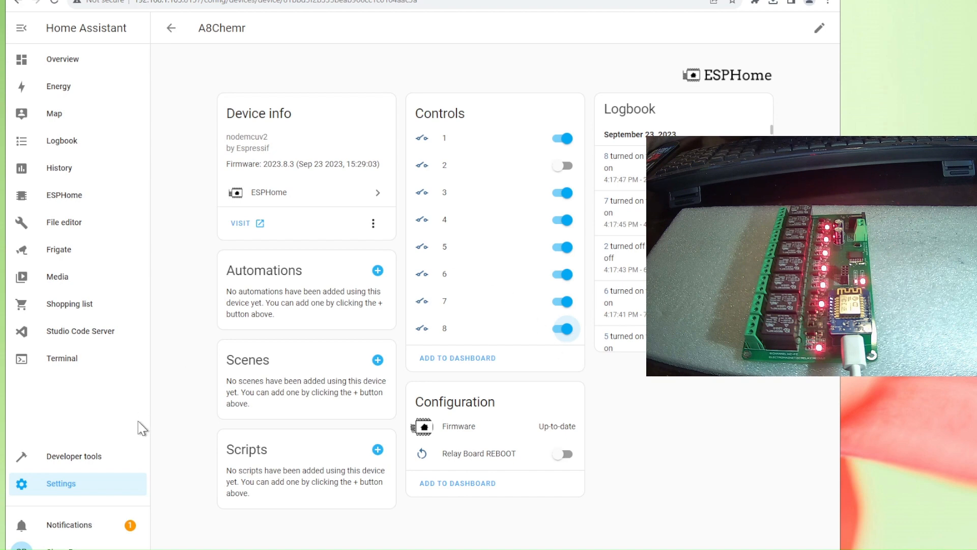
pyautogui.moveTo(492, 187)
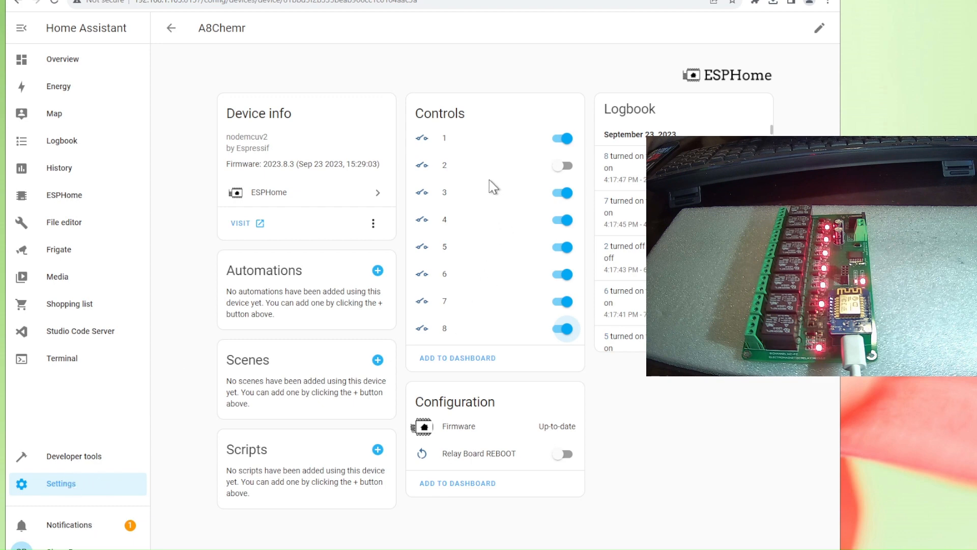
pyautogui.moveTo(73, 489)
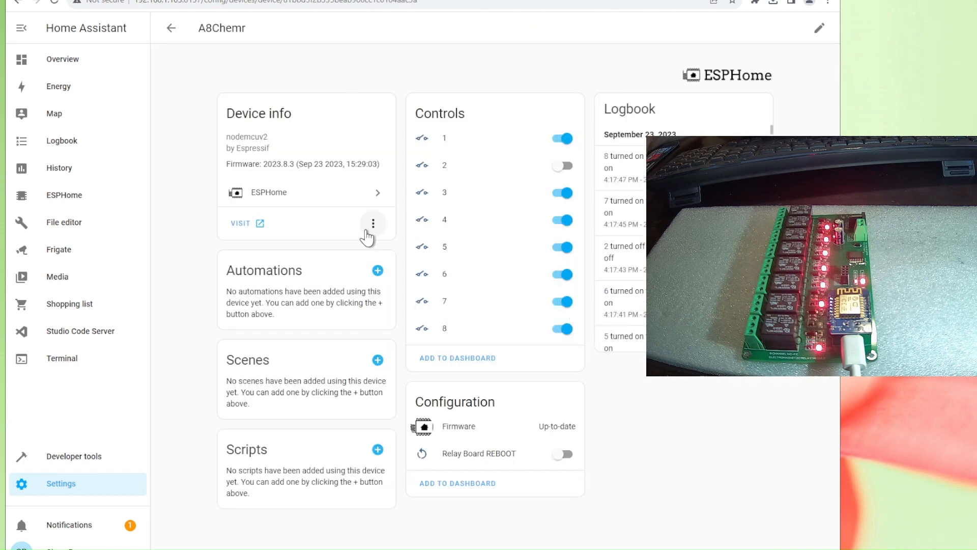
pyautogui.moveTo(605, 391)
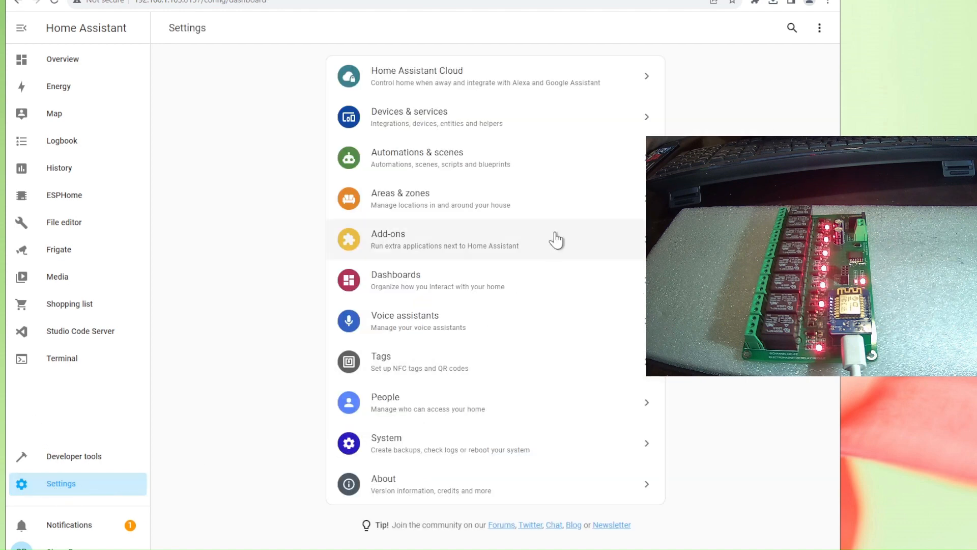
# Step: Go through Devices & services to the ESPHome add-on dashboard listing a8chemr
pyautogui.click(436, 117)
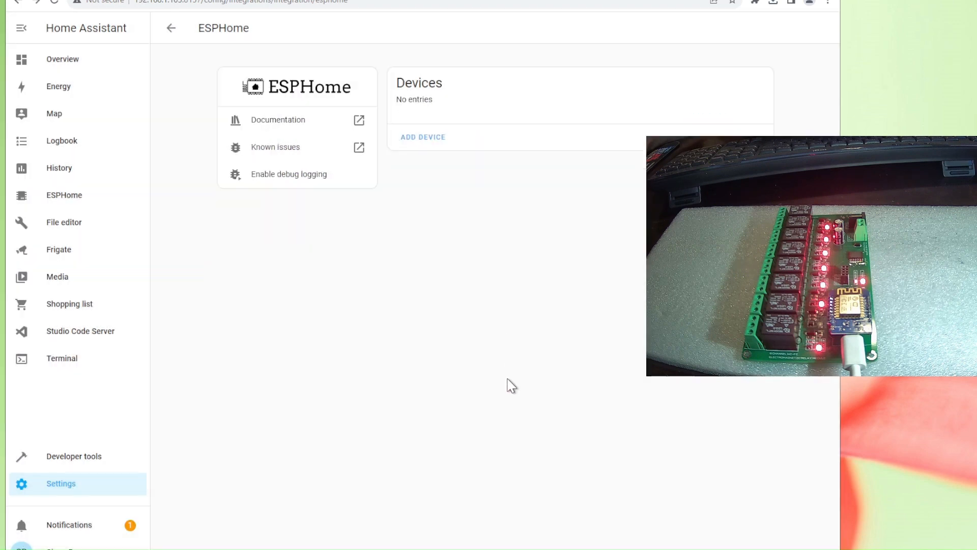
pyautogui.moveTo(271, 194)
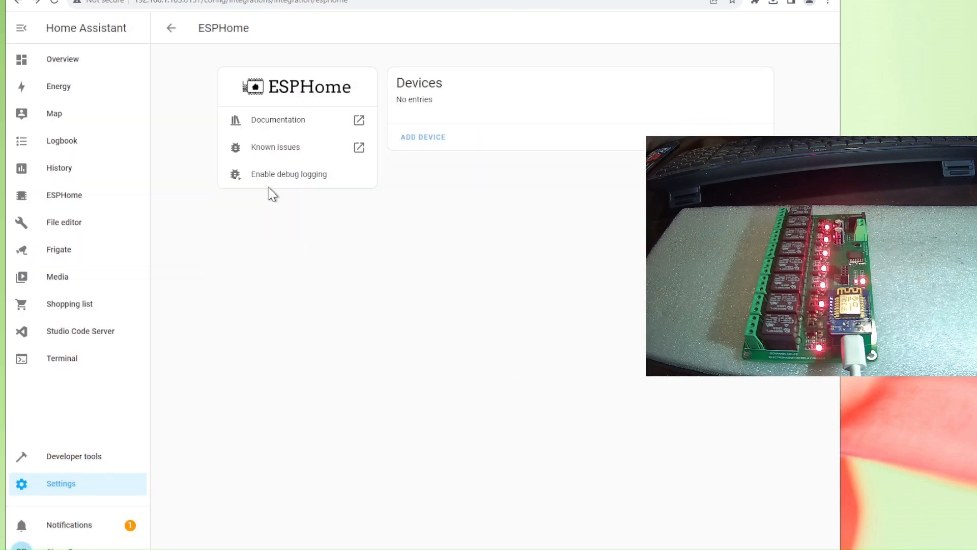
pyautogui.moveTo(67, 205)
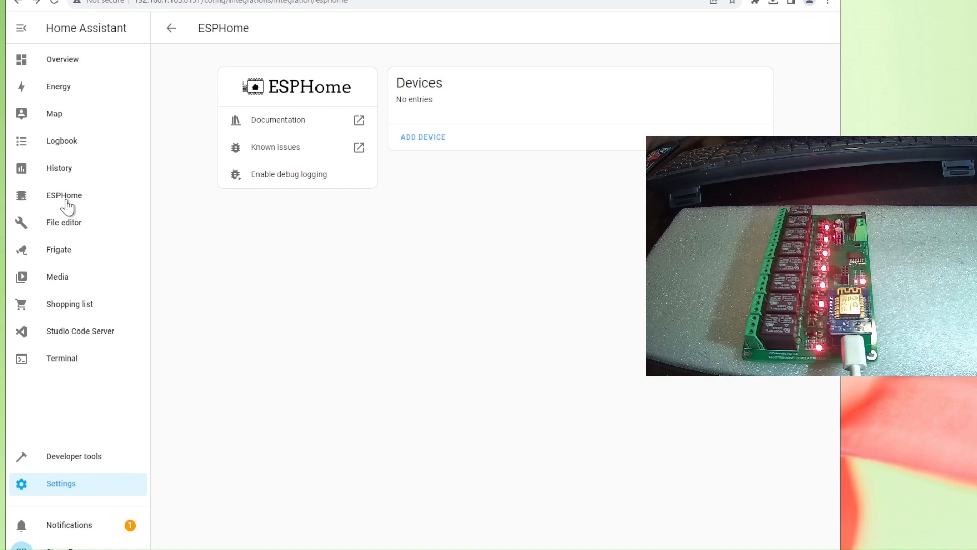
pyautogui.click(64, 194)
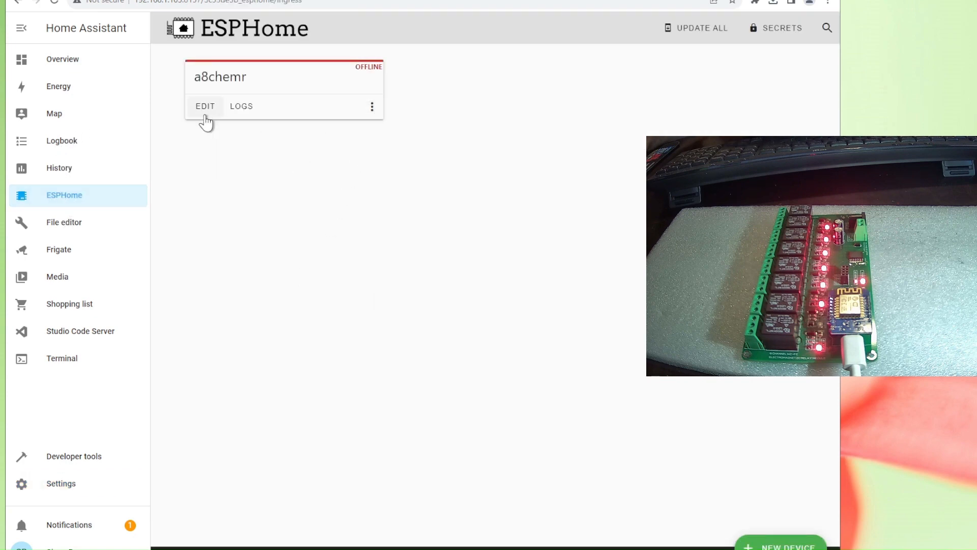
# Step: Open a8chemr.yaml in the ESPHome editor and select all of its text
pyautogui.click(205, 106)
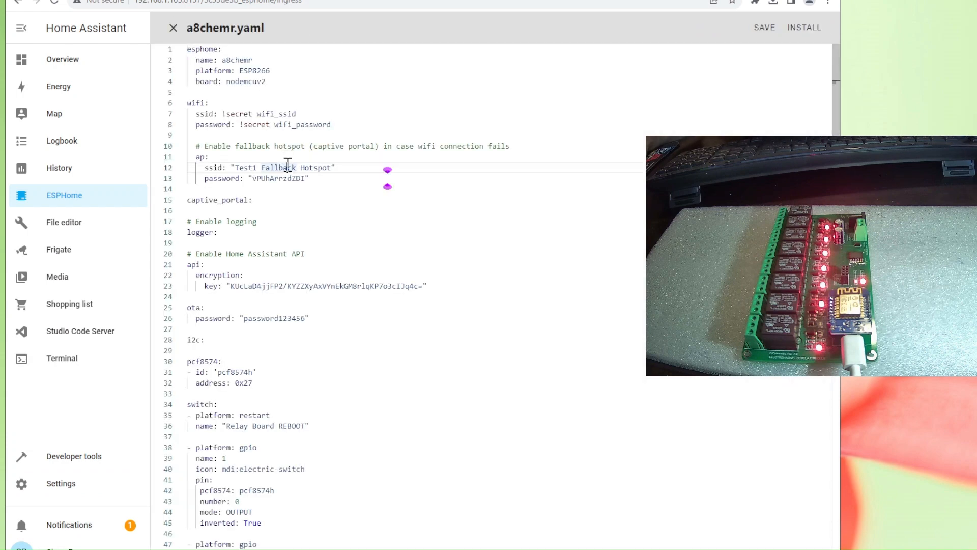
pyautogui.press('ctrl+a')
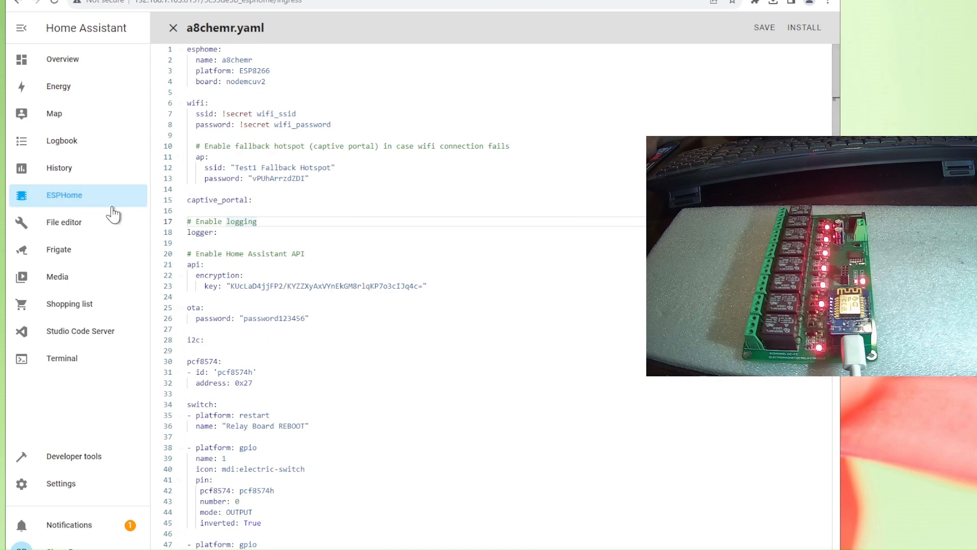
# Step: Leave the YAML editor and return to the ESPHome device list
pyautogui.click(172, 27)
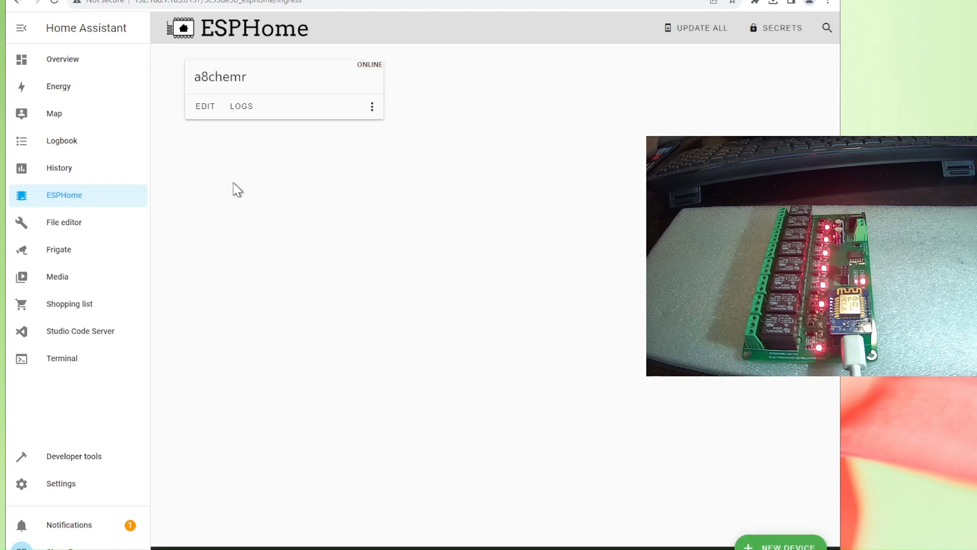
pyautogui.moveTo(443, 302)
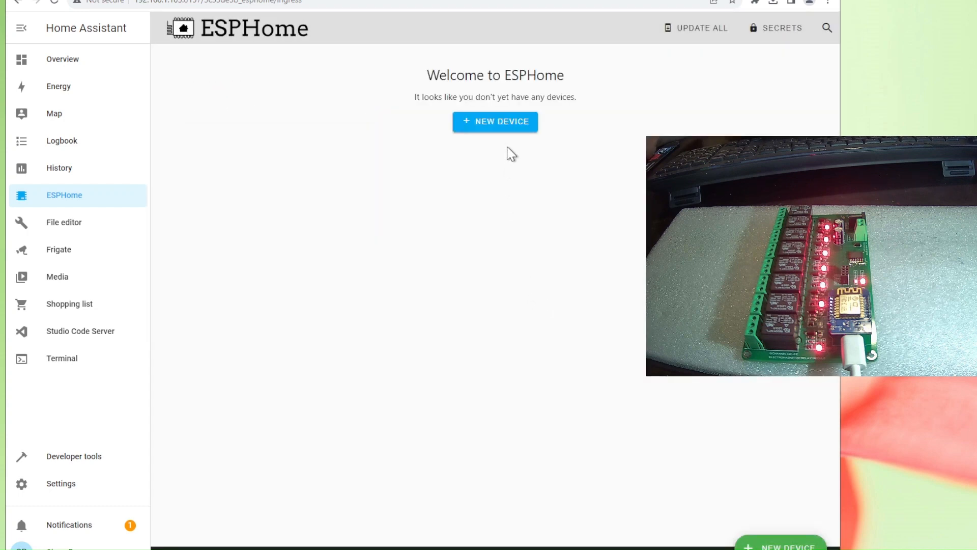
pyautogui.moveTo(474, 142)
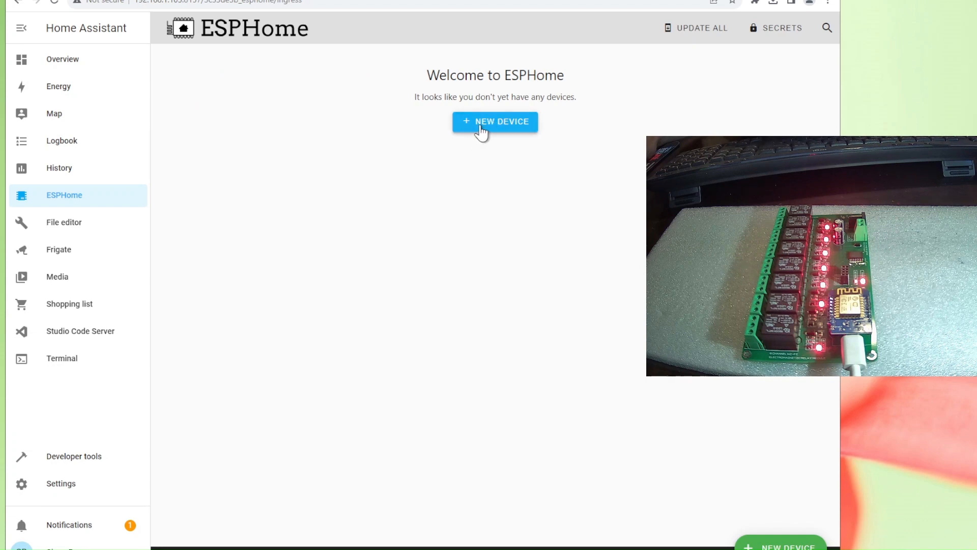
pyautogui.moveTo(75, 219)
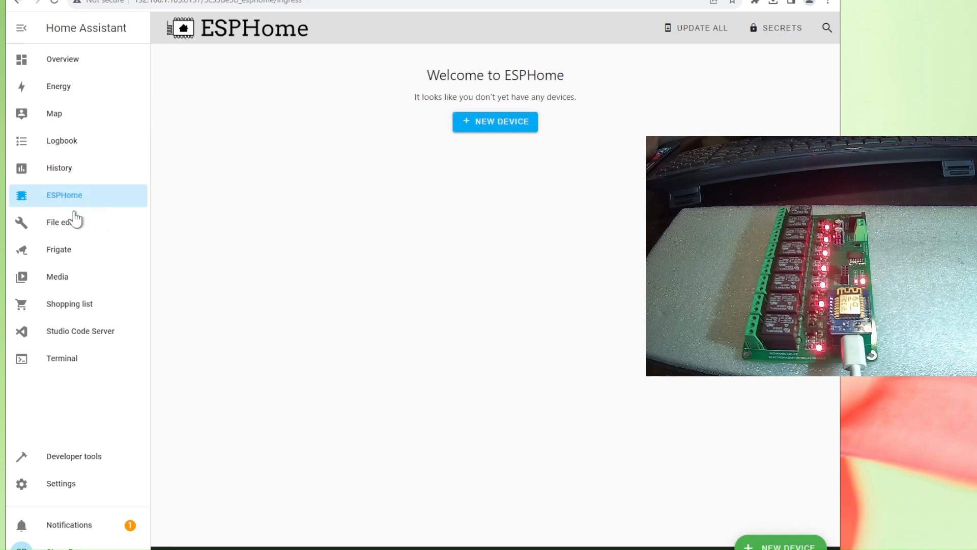
pyautogui.moveTo(62, 204)
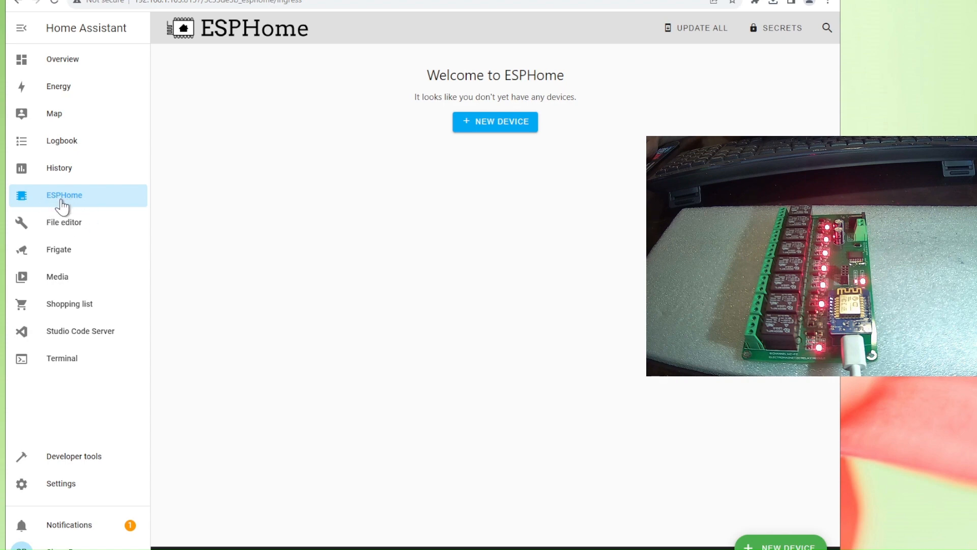
pyautogui.moveTo(460, 154)
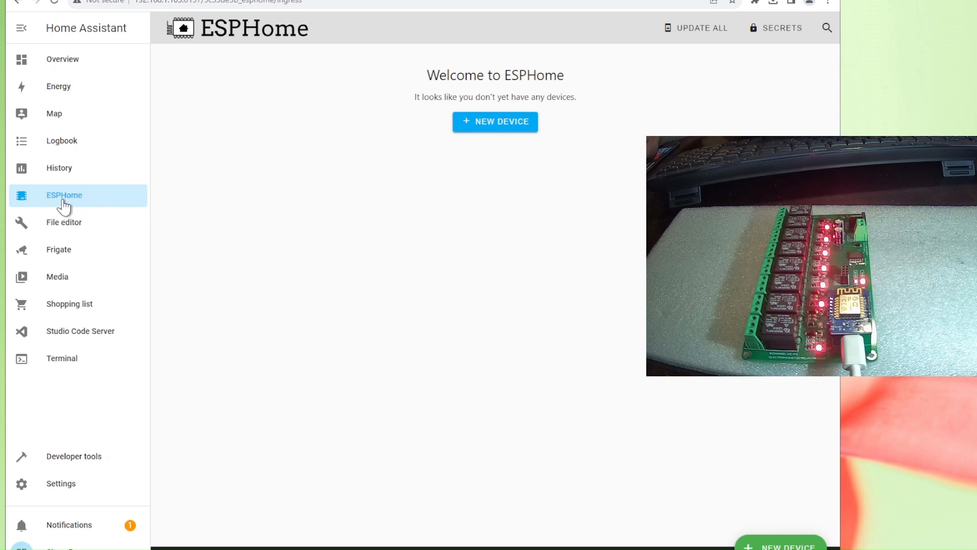
pyautogui.moveTo(485, 150)
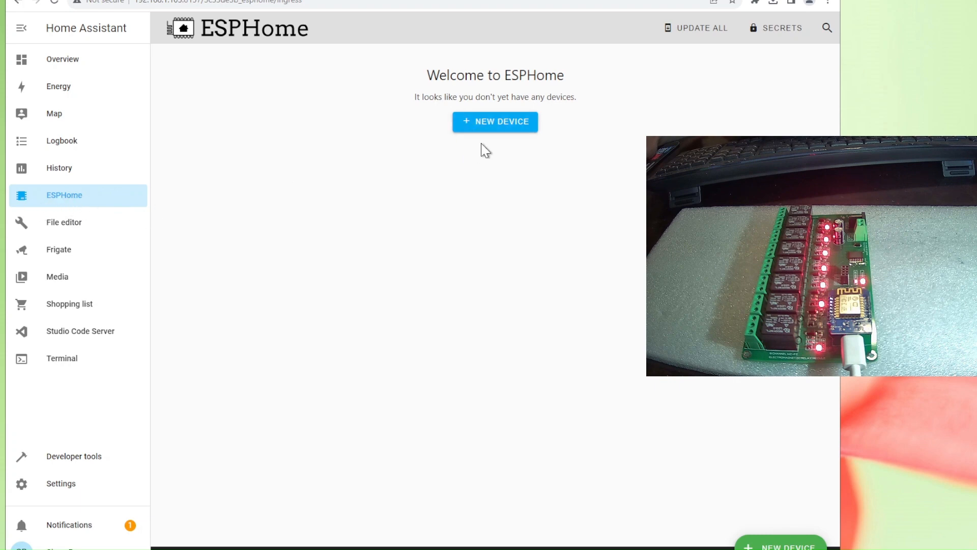
pyautogui.moveTo(71, 203)
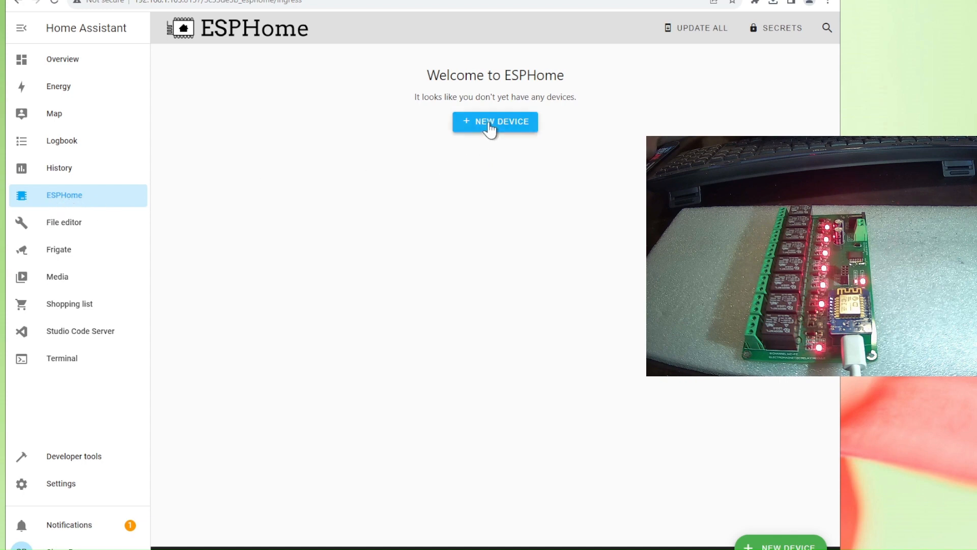
# Step: Start a new ESPHome device and name it new8chemrwifi
pyautogui.click(494, 122)
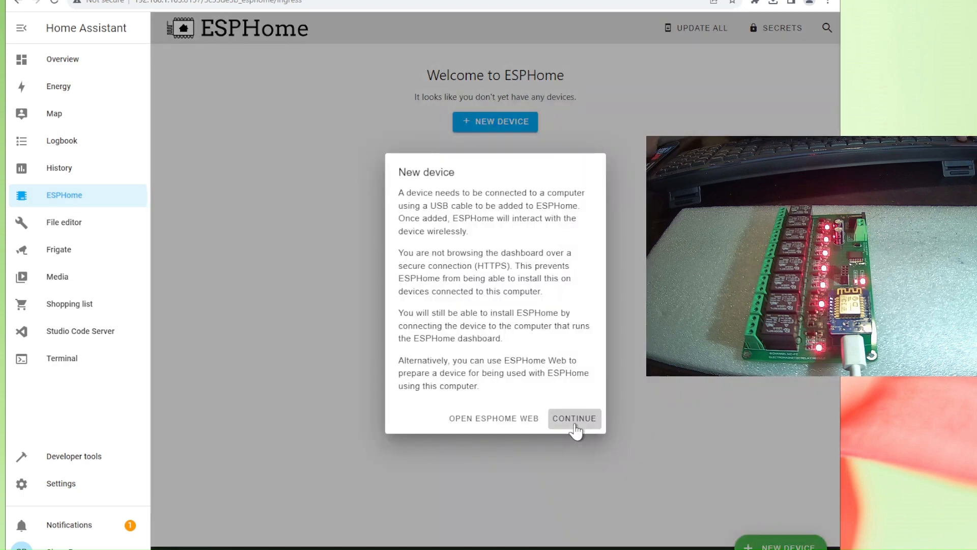
pyautogui.click(573, 418)
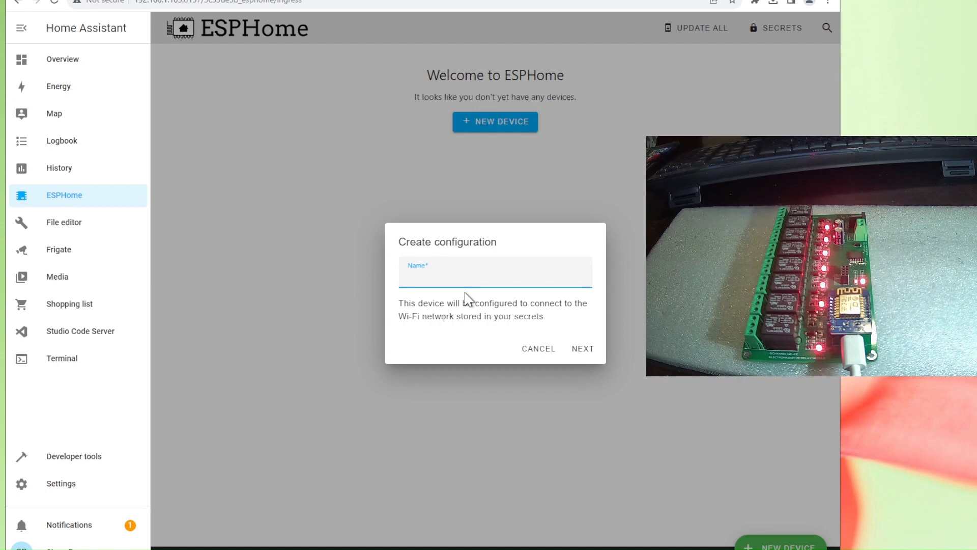
pyautogui.click(494, 274)
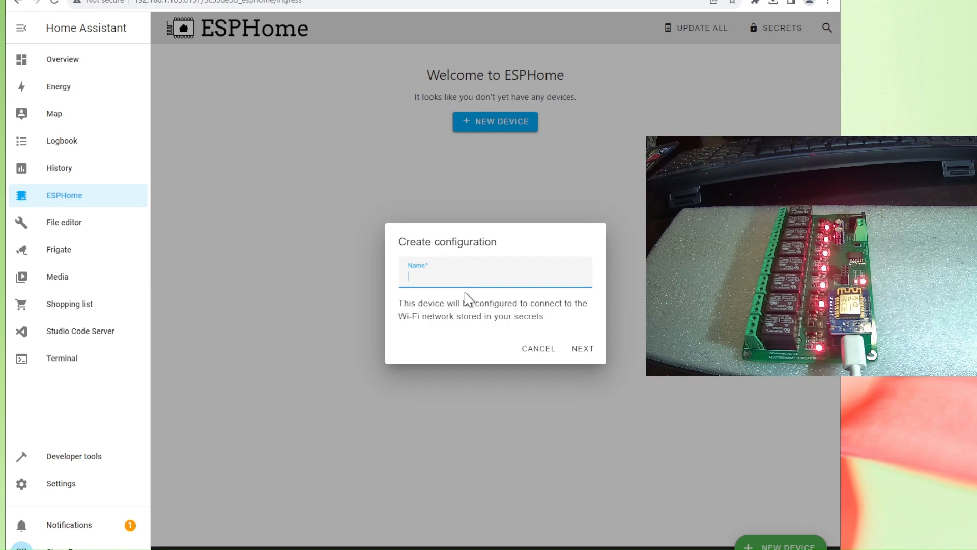
pyautogui.write('new')
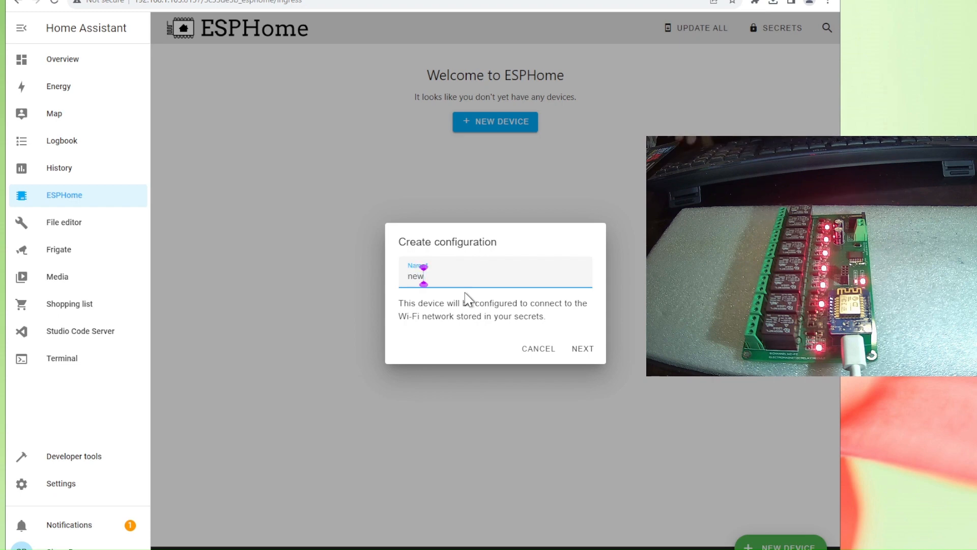
pyautogui.write('8chemr')
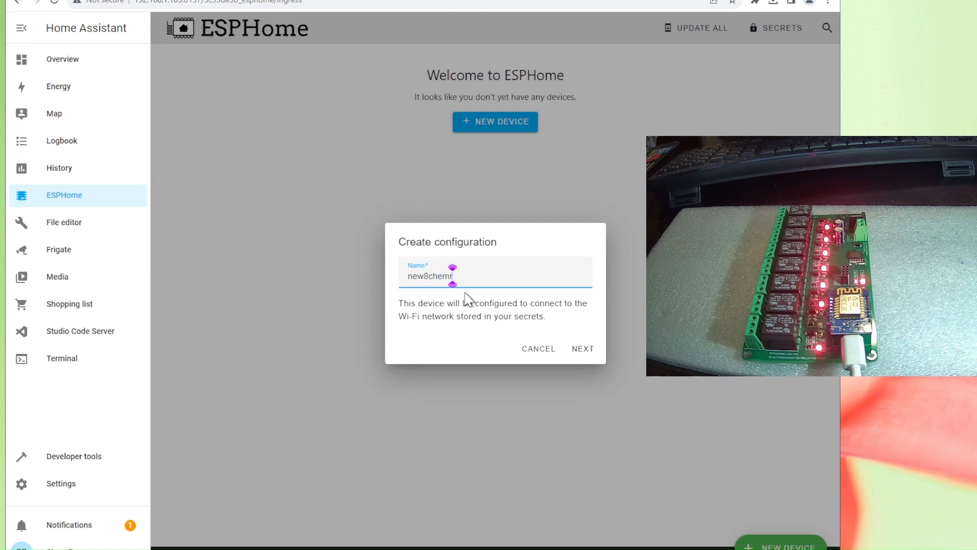
pyautogui.write('wifi')
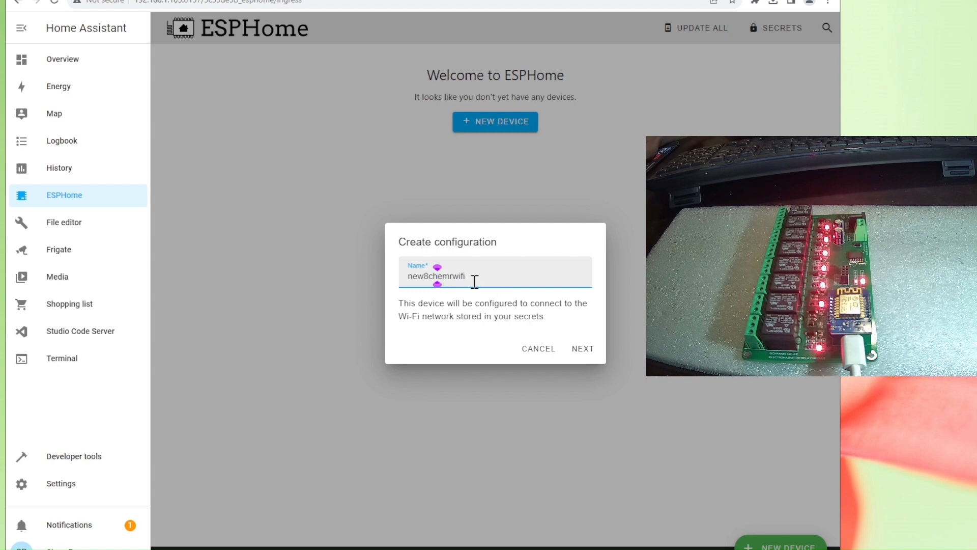
pyautogui.click(581, 348)
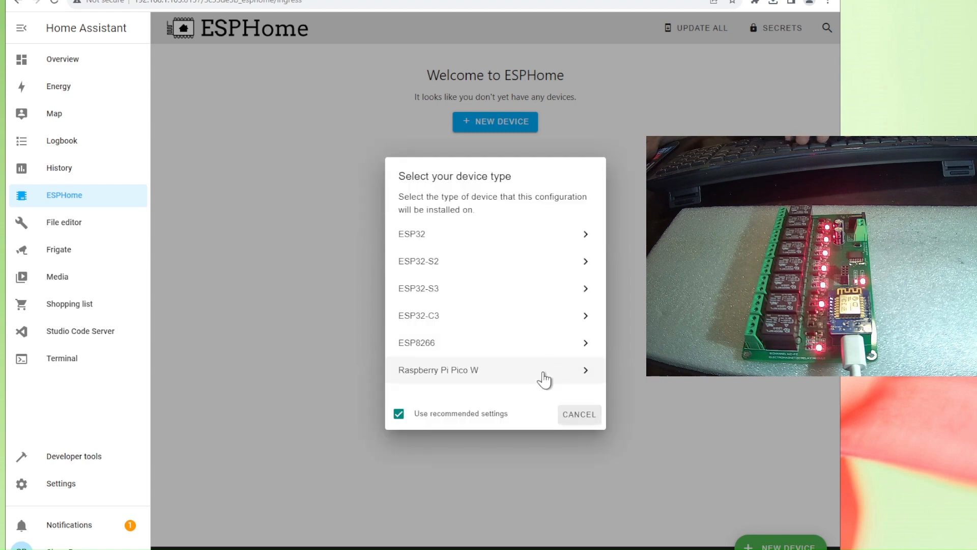
pyautogui.moveTo(433, 361)
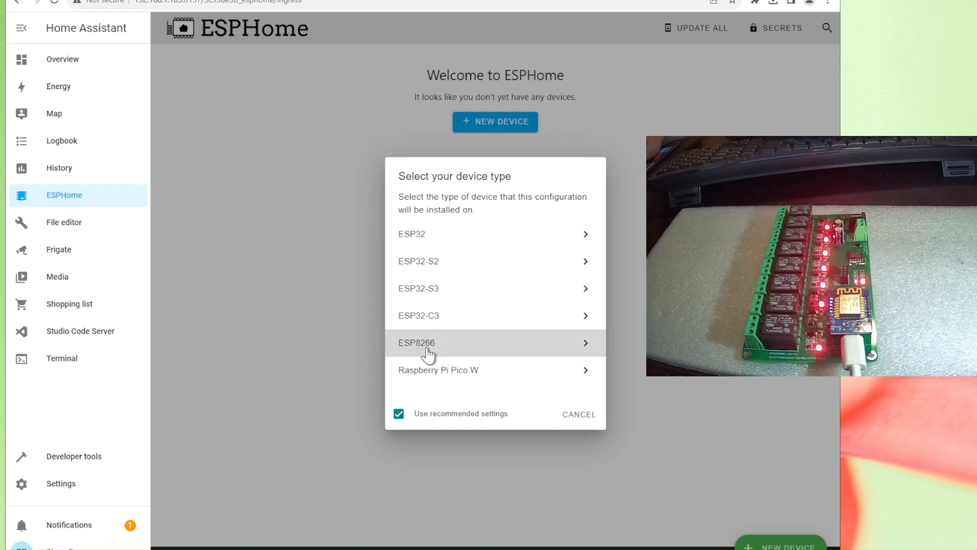
# Step: Choose ESP8266, copy the encryption key, and skip installation
pyautogui.click(416, 342)
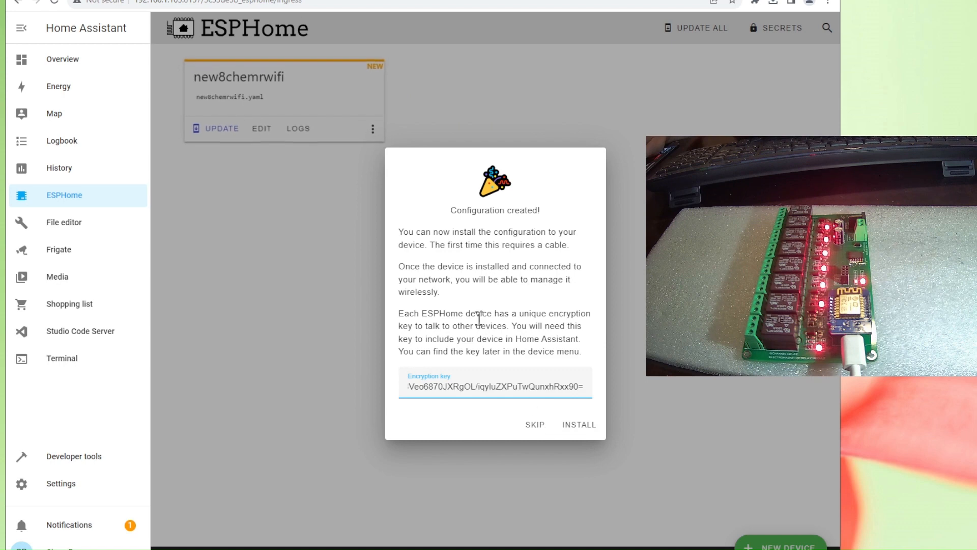
pyautogui.click(494, 384)
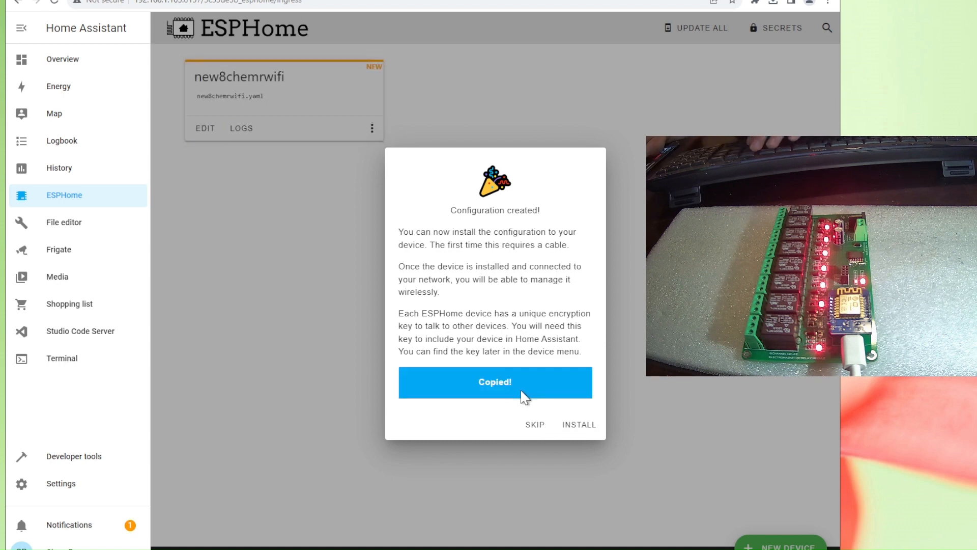
pyautogui.click(494, 381)
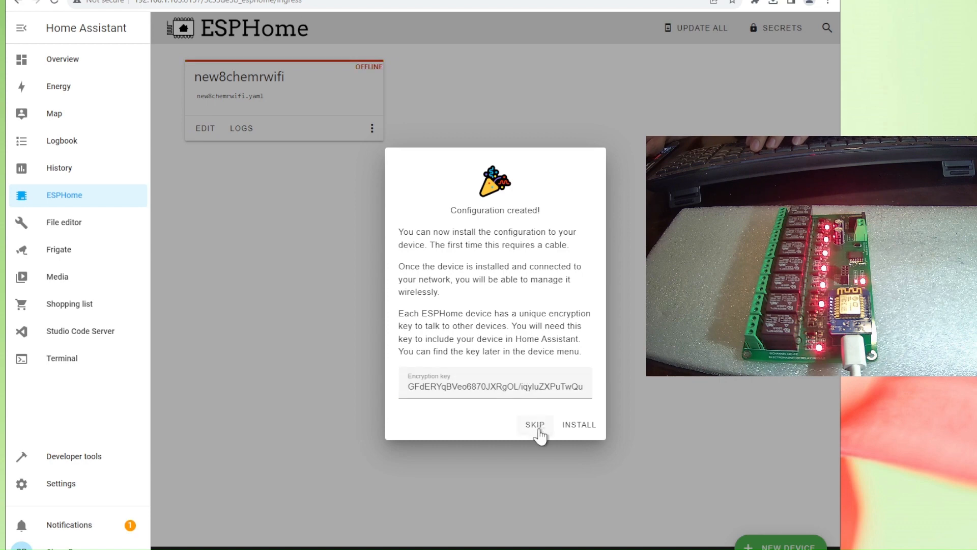
pyautogui.click(494, 382)
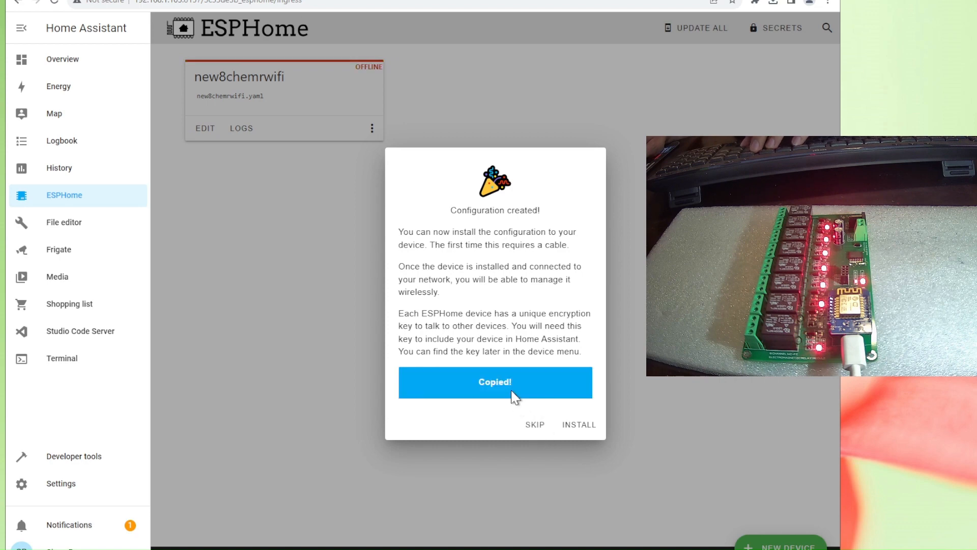
pyautogui.moveTo(550, 431)
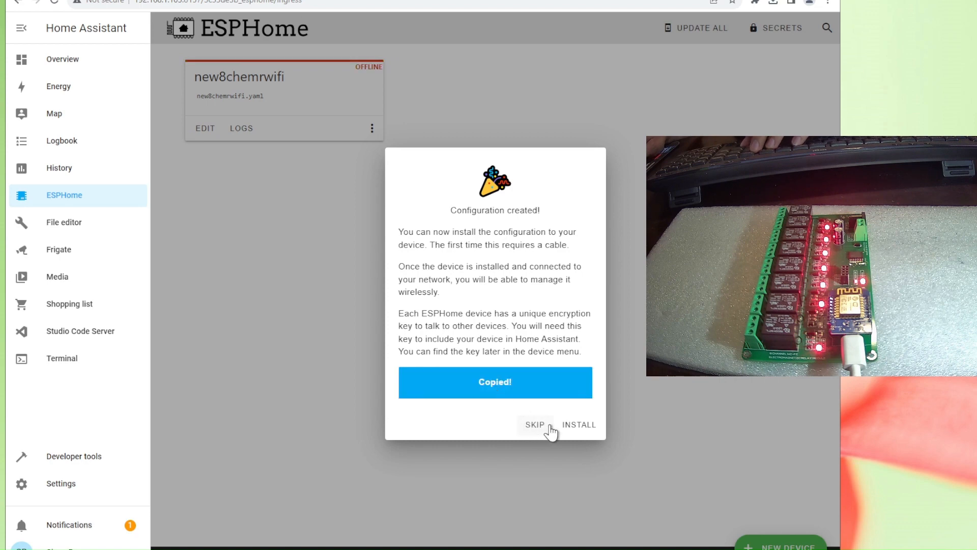
pyautogui.click(534, 425)
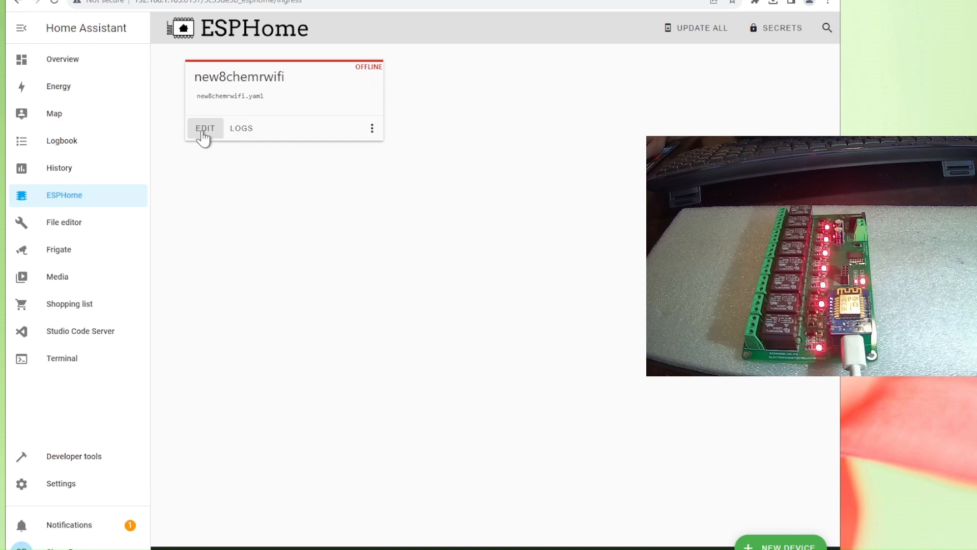
# Step: Copy the new8chemrwifi.yaml encryption key into the Notepad relay-board config
pyautogui.click(204, 128)
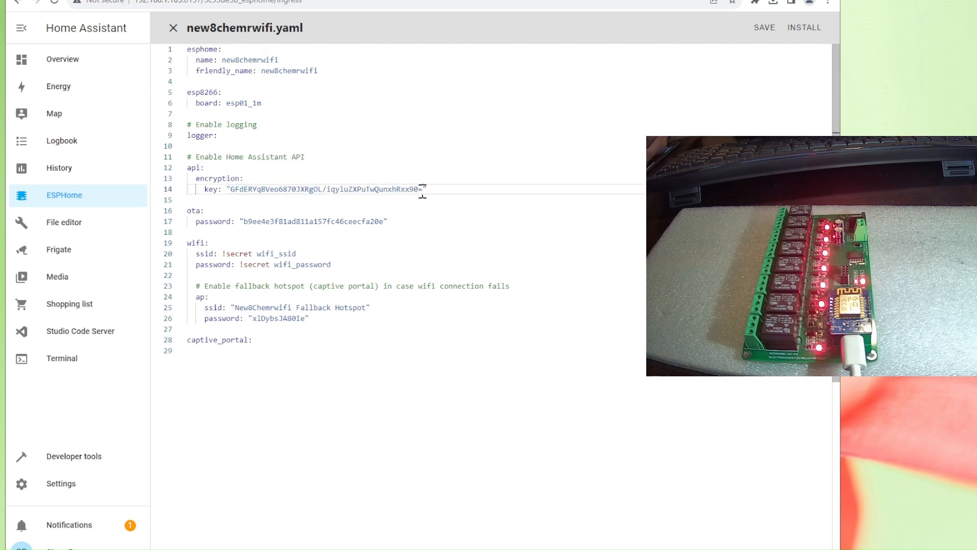
pyautogui.doubleClick(324, 189)
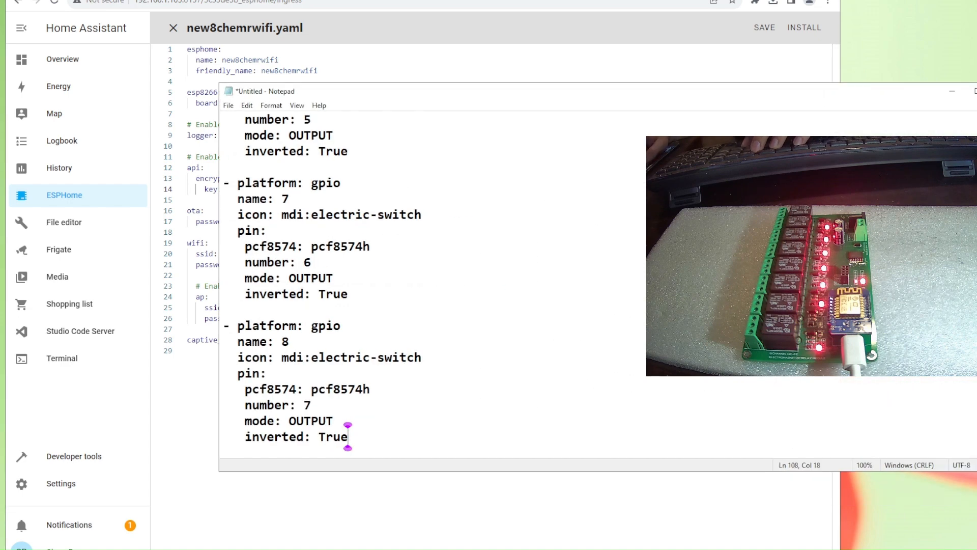
pyautogui.scroll(3)
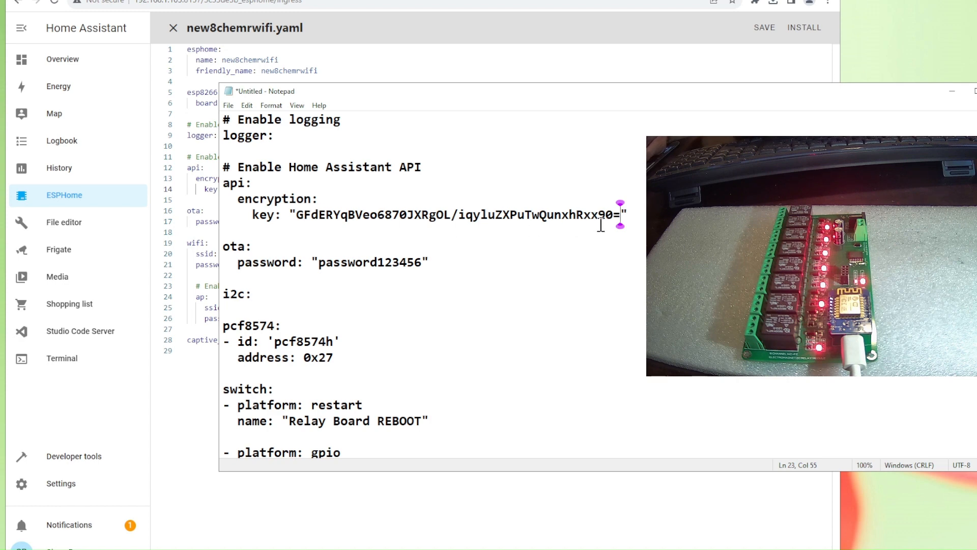
pyautogui.click(434, 275)
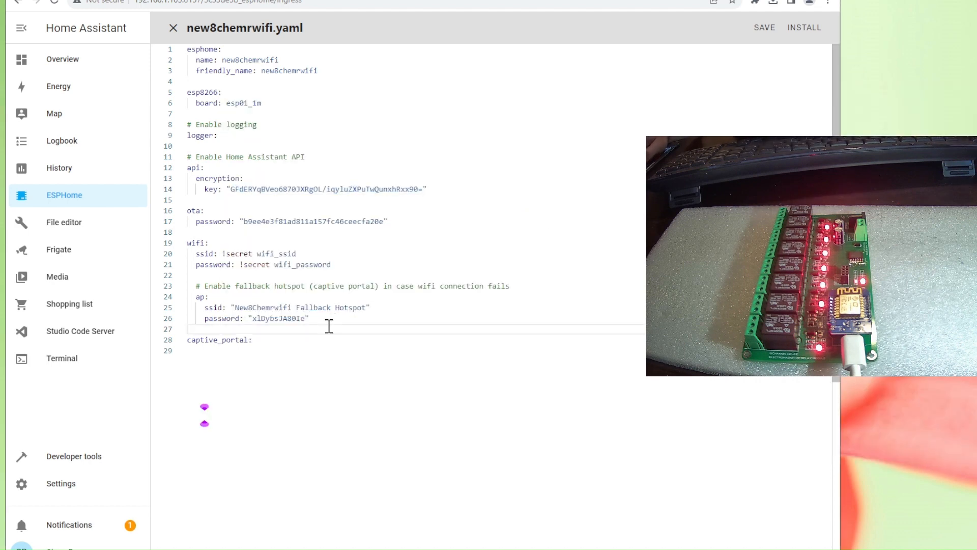
# Step: Replace the editor contents with the PCF8574 relay config, naming it new8chemrwifi
pyautogui.press('ctrl+a')
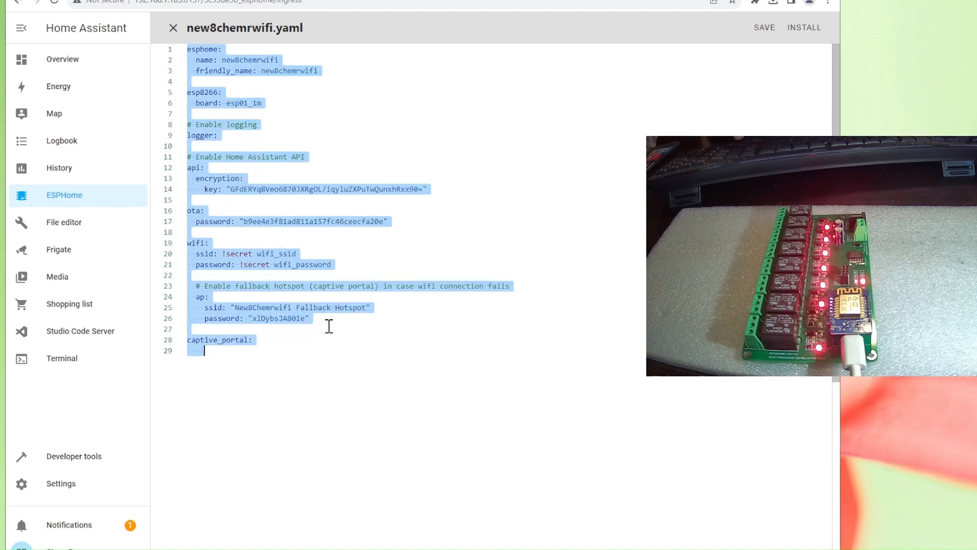
pyautogui.scroll(-3)
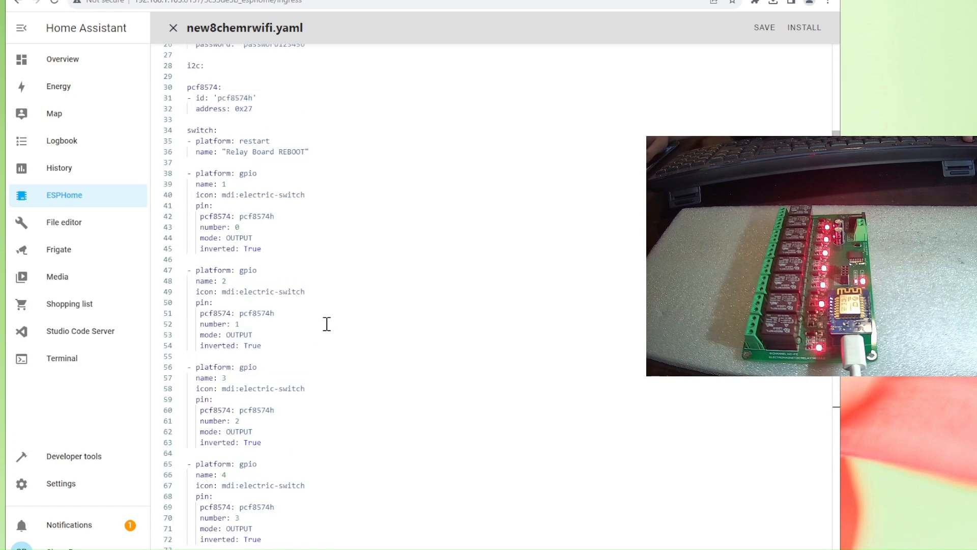
pyautogui.scroll(3)
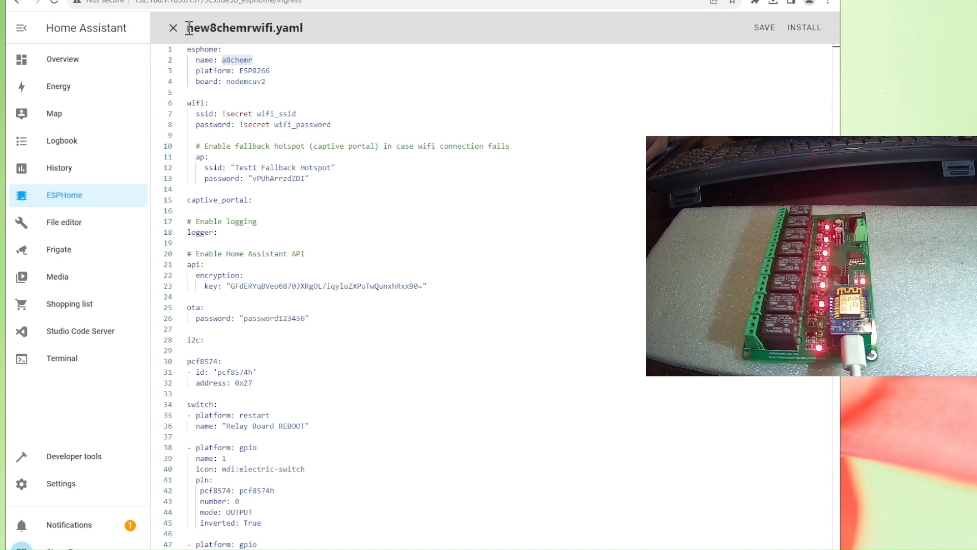
pyautogui.doubleClick(243, 28)
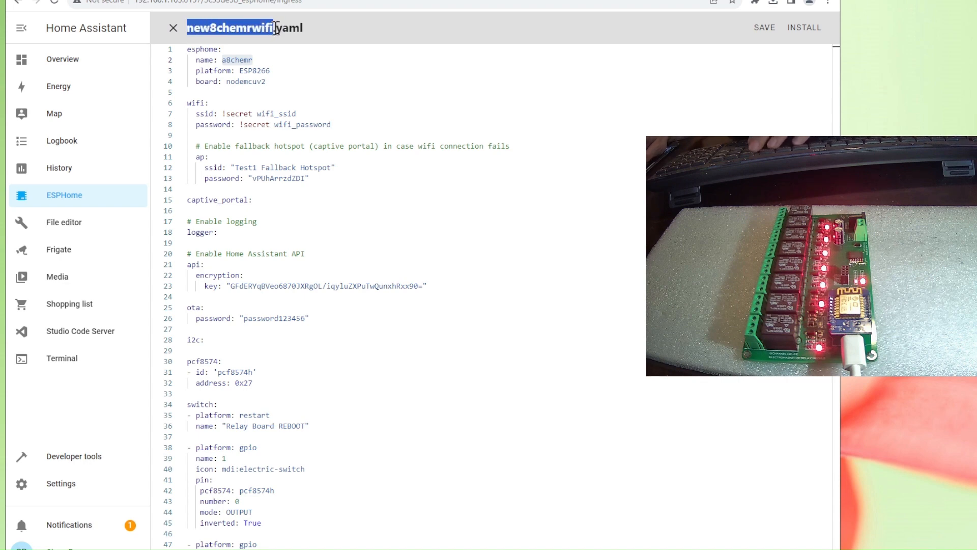
pyautogui.write('new8chemrwifi')
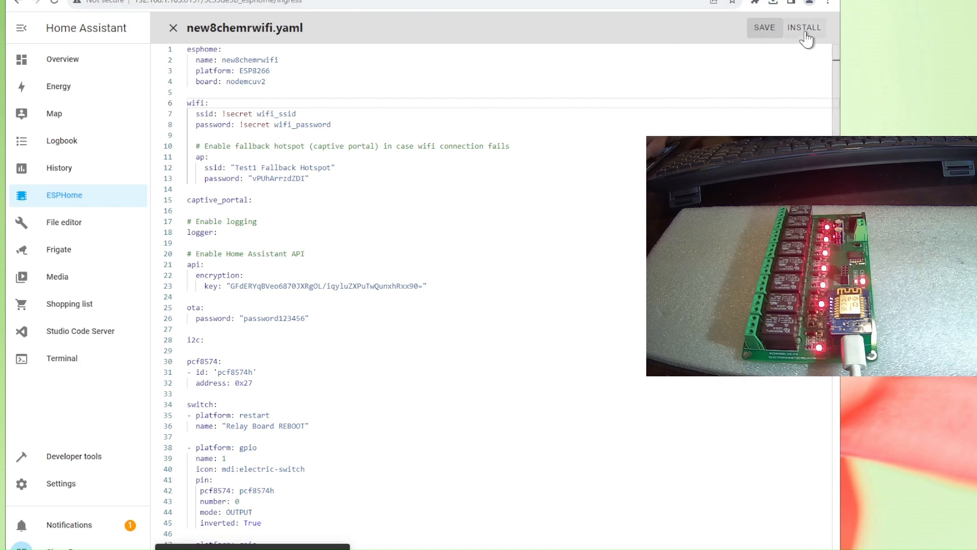
# Step: Show the install-method choices for new8chemrwifi.yaml
pyautogui.click(804, 27)
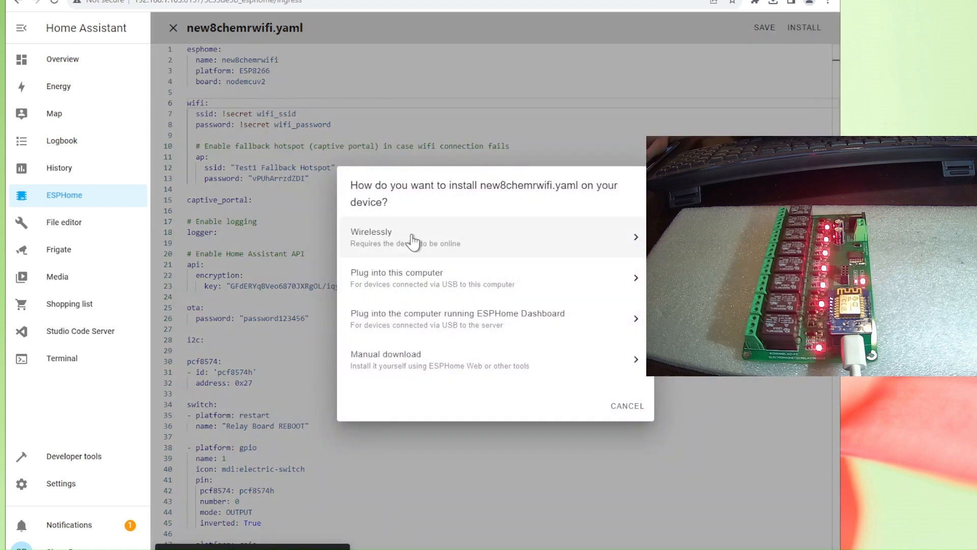
pyautogui.moveTo(392, 361)
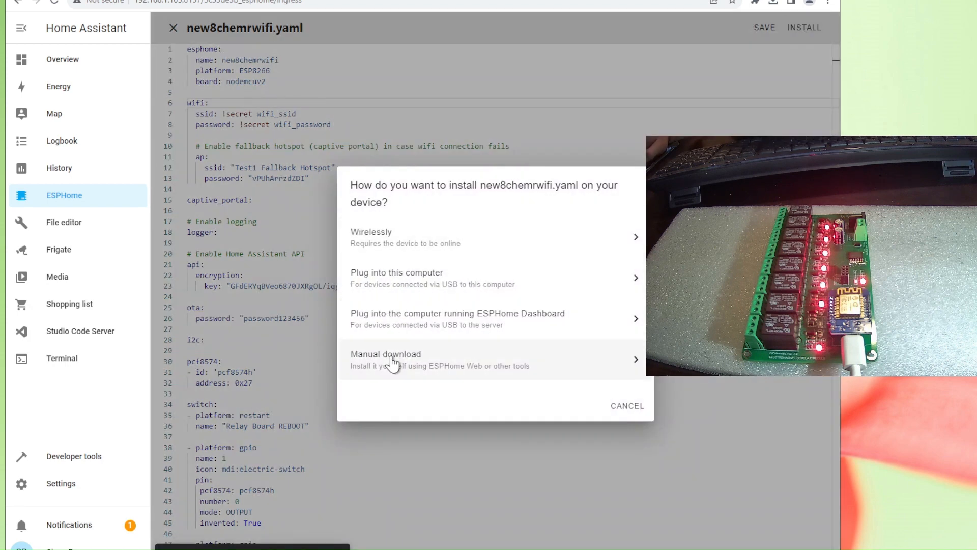
pyautogui.moveTo(372, 265)
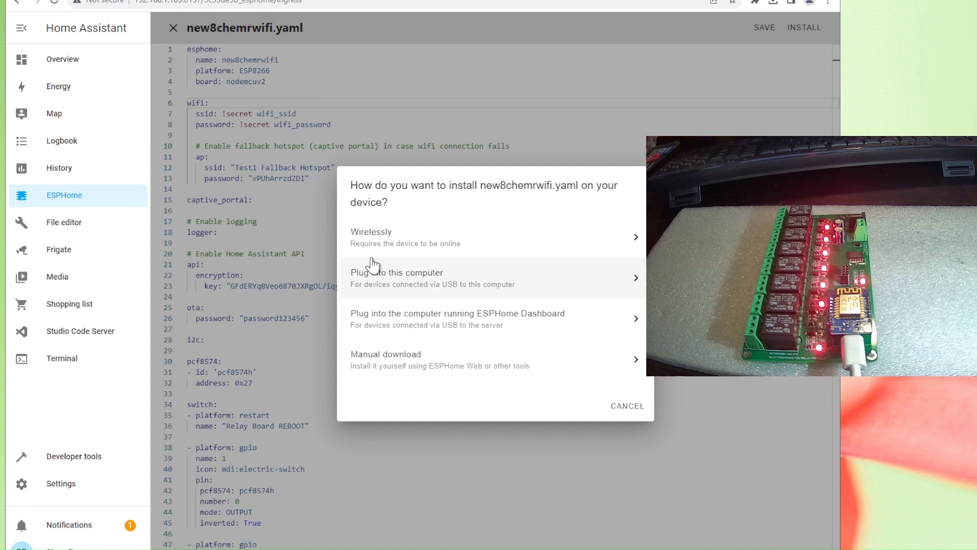
pyautogui.moveTo(394, 282)
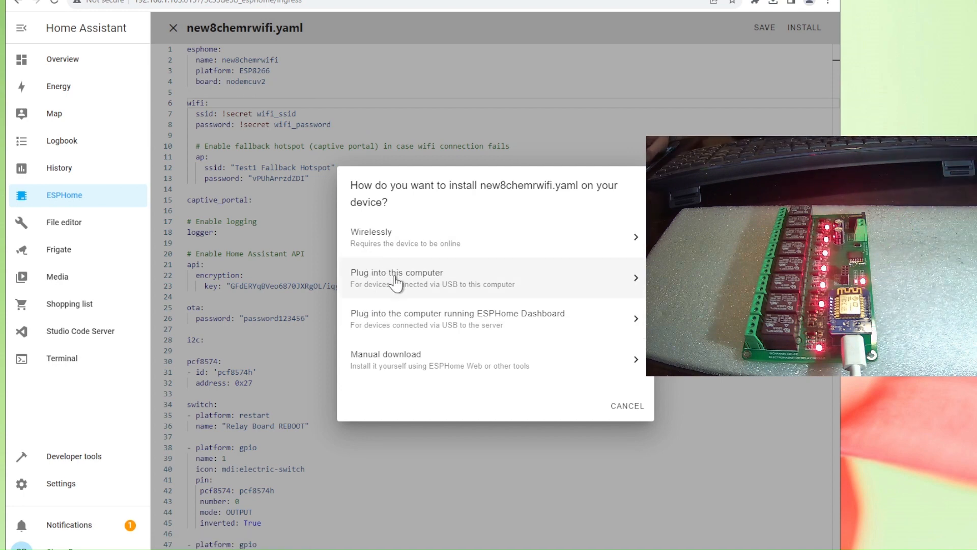
pyautogui.moveTo(428, 287)
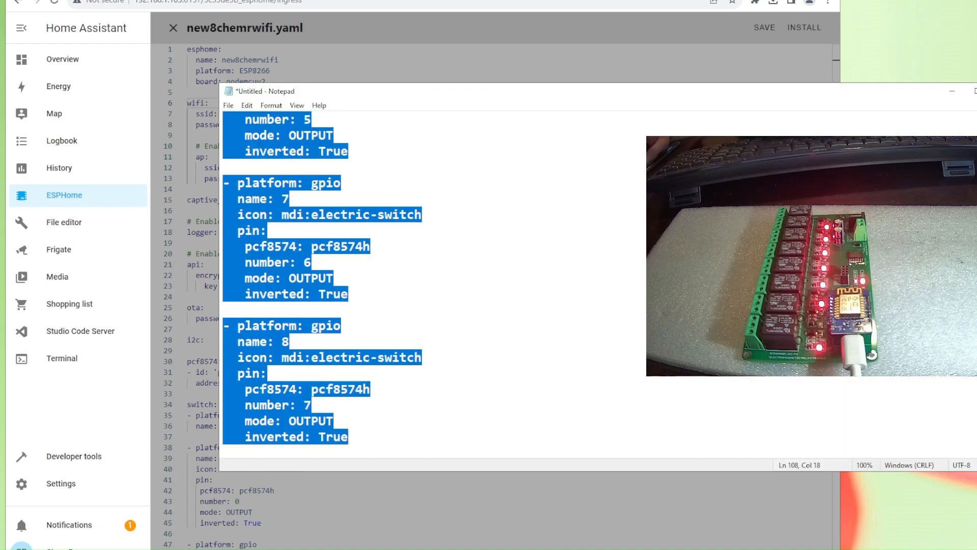
# Step: Highlight pcf8574h and 0x27 in Notepad, then start the new8chemrwifi install
pyautogui.scroll(3)
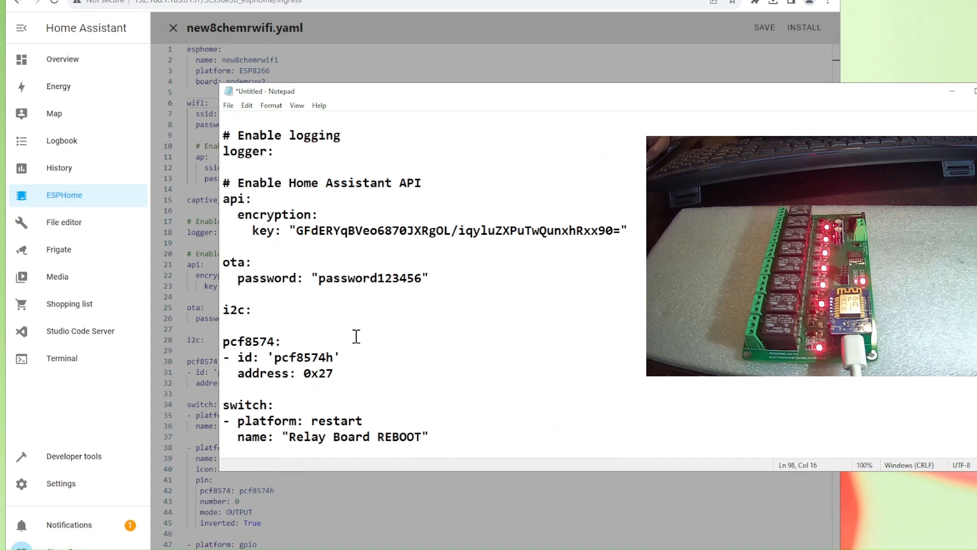
pyautogui.doubleClick(303, 293)
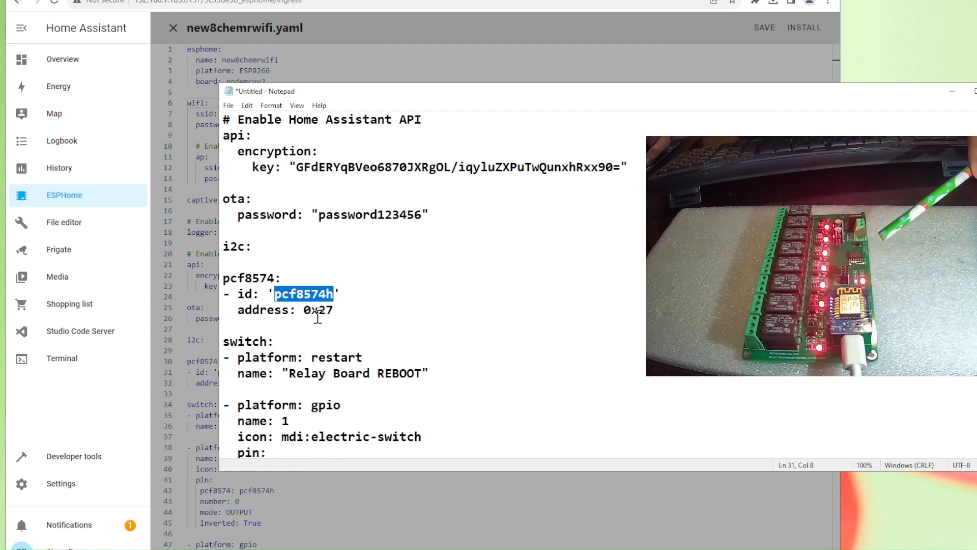
pyautogui.doubleClick(317, 310)
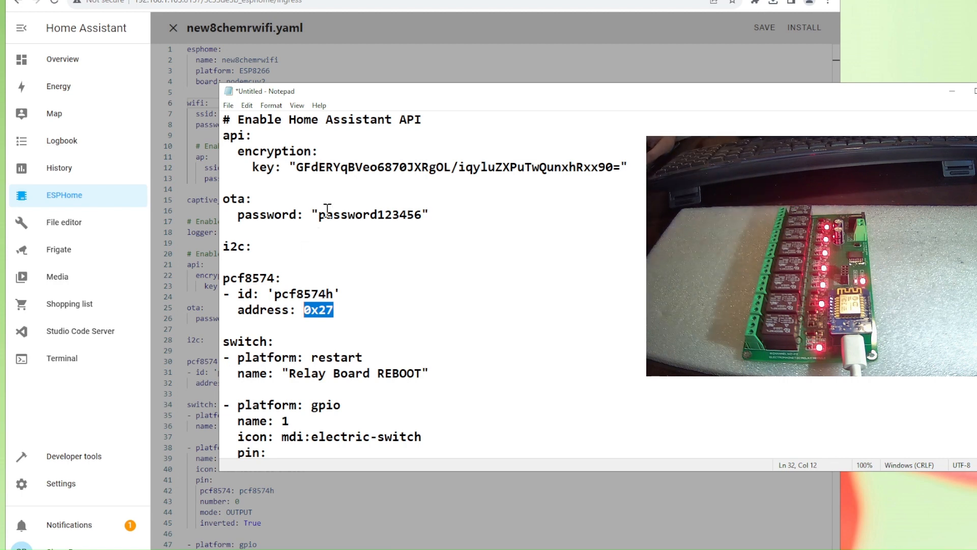
pyautogui.click(803, 28)
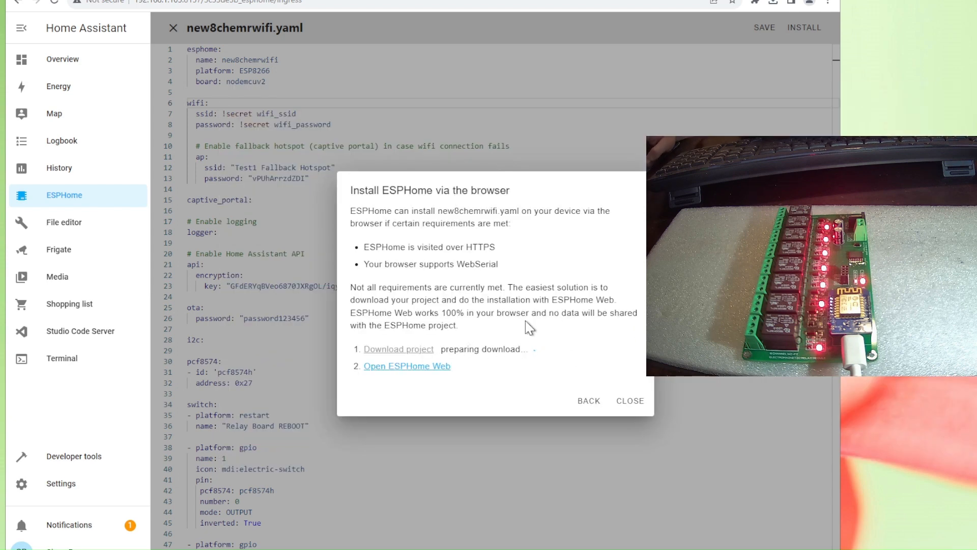
pyautogui.moveTo(501, 366)
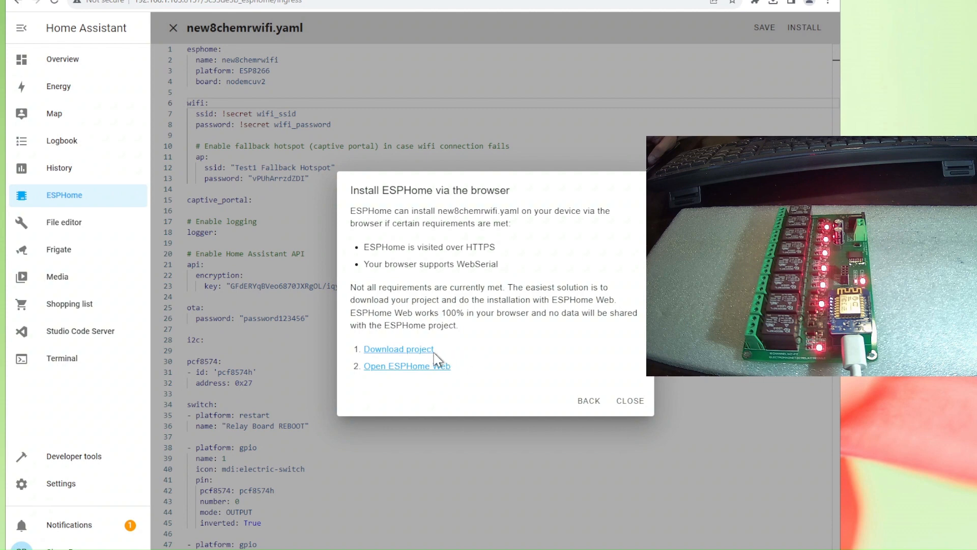
pyautogui.moveTo(427, 359)
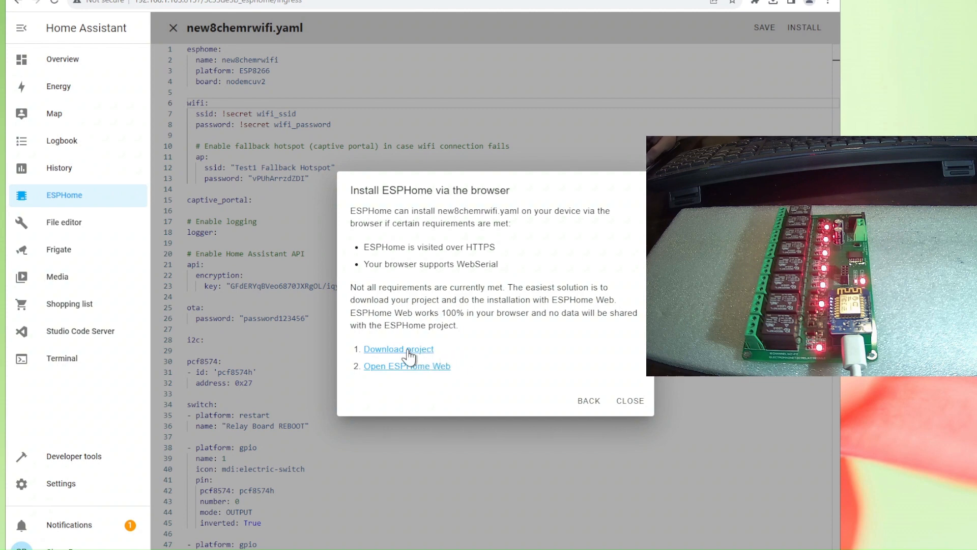
pyautogui.moveTo(522, 310)
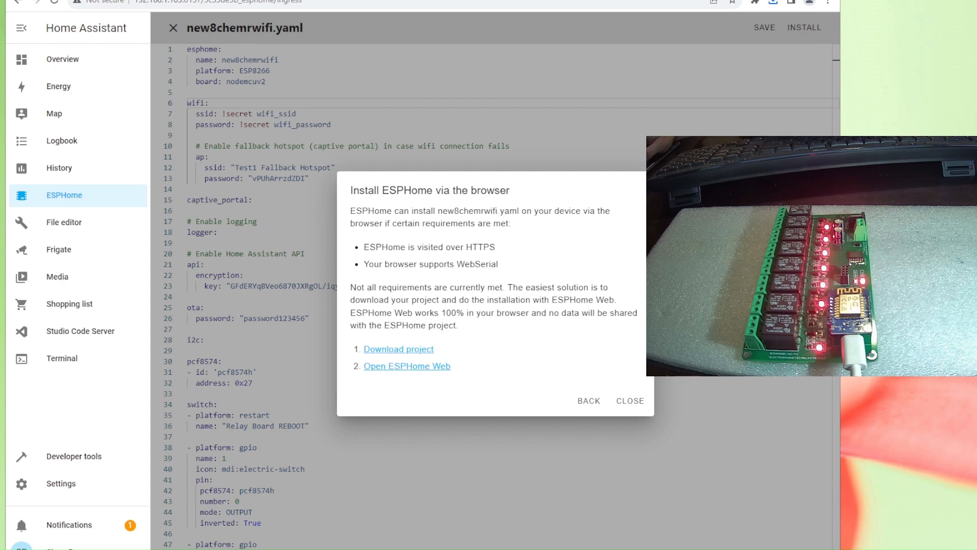
pyautogui.moveTo(400, 375)
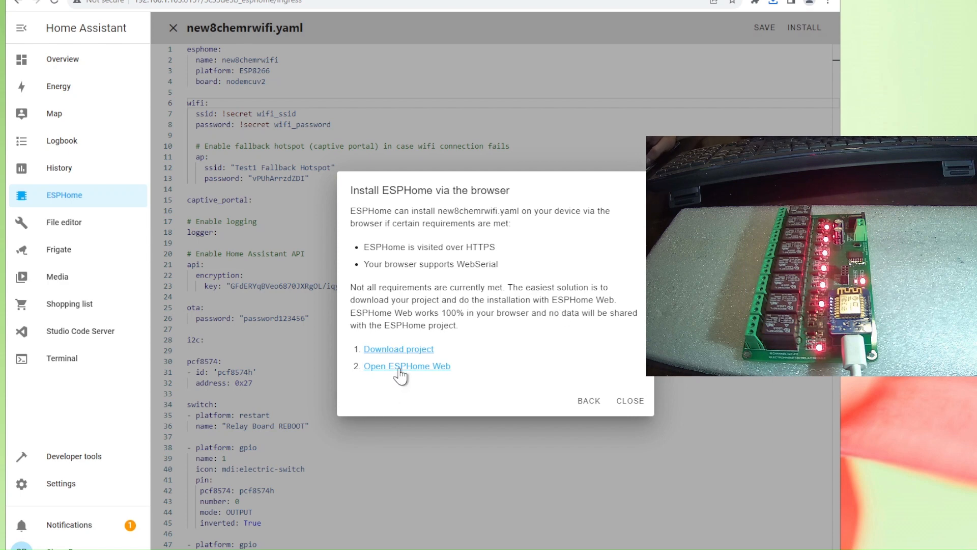
pyautogui.moveTo(407, 375)
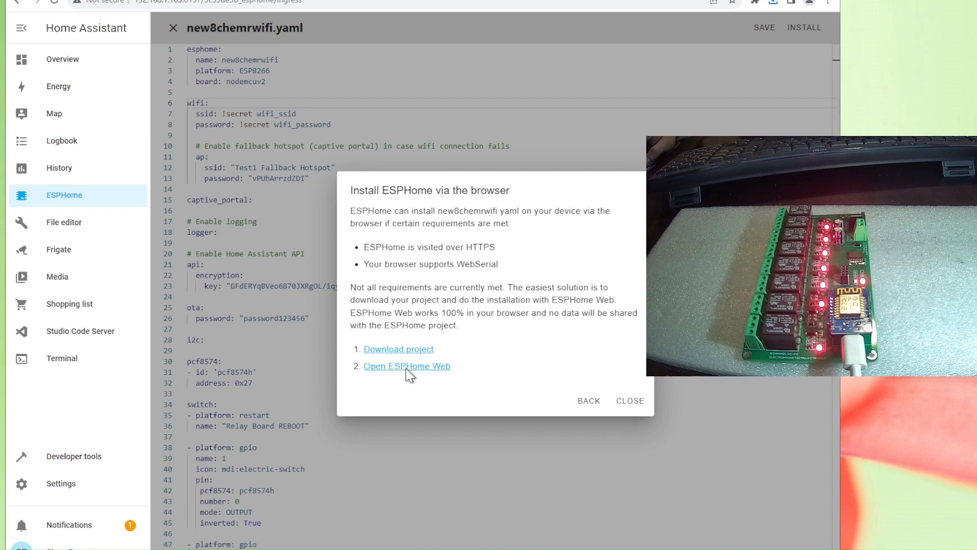
# Step: Connect ESPHome Web to the board on COM4 and start installing an existing project
pyautogui.click(406, 366)
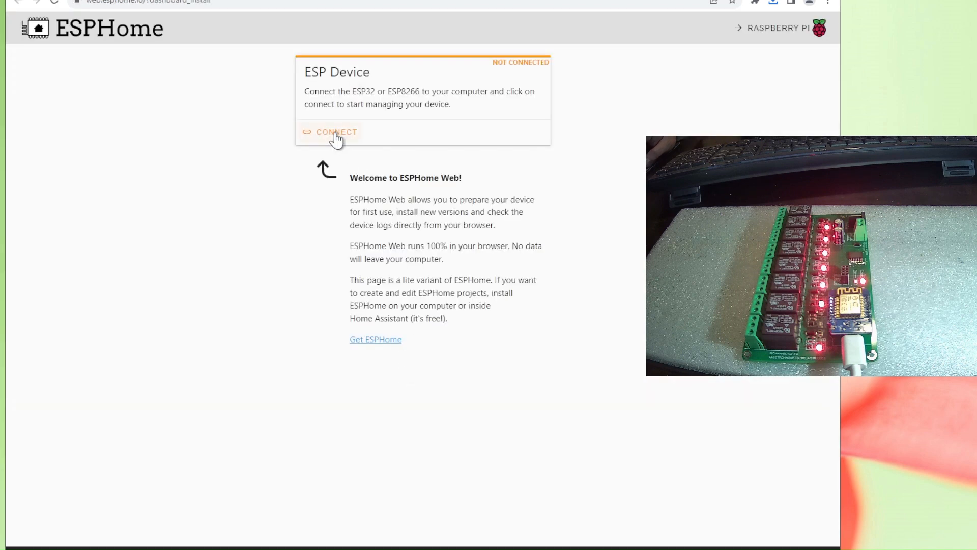
pyautogui.click(335, 133)
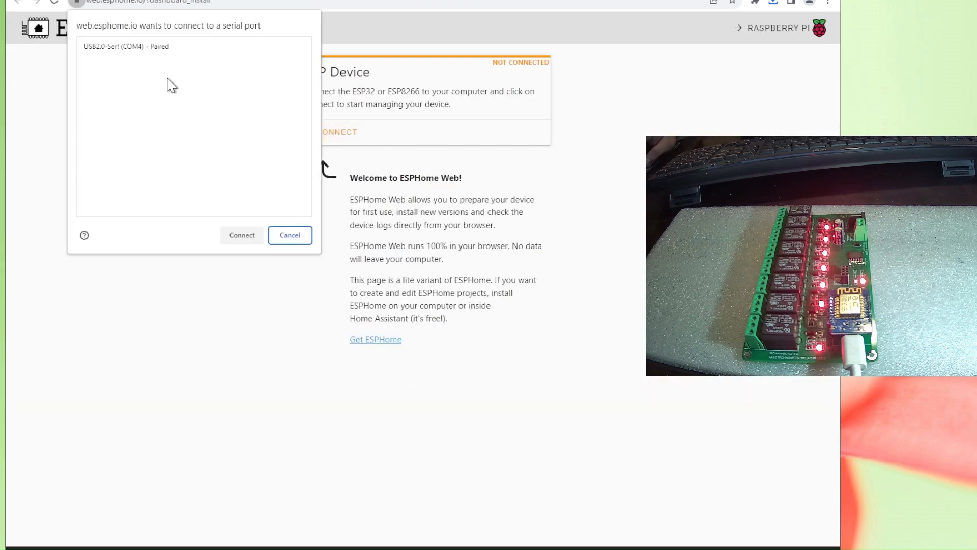
pyautogui.moveTo(130, 52)
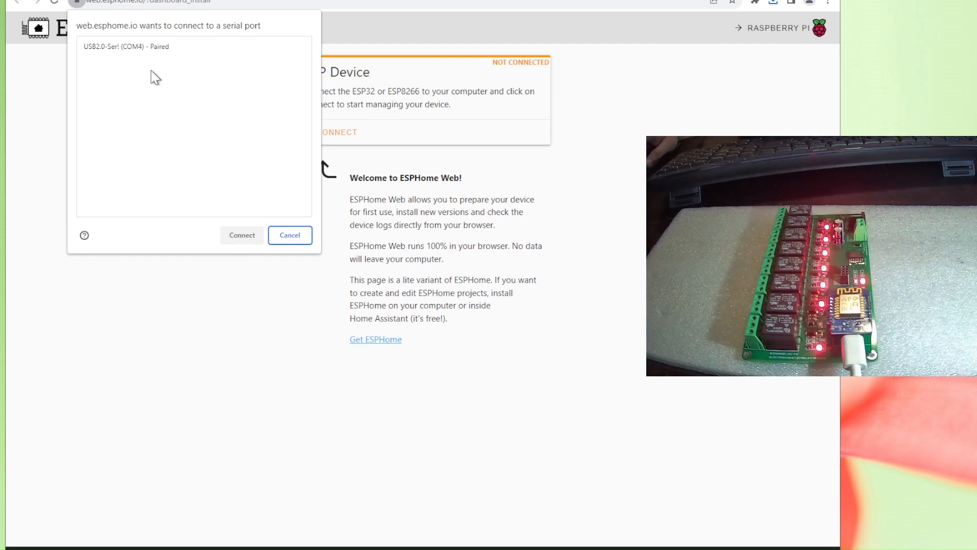
pyautogui.click(241, 235)
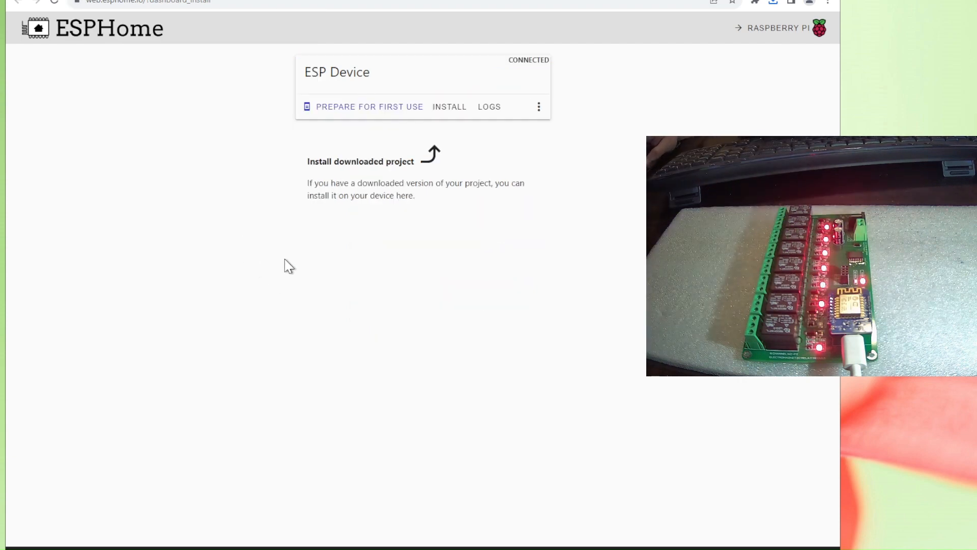
pyautogui.click(361, 161)
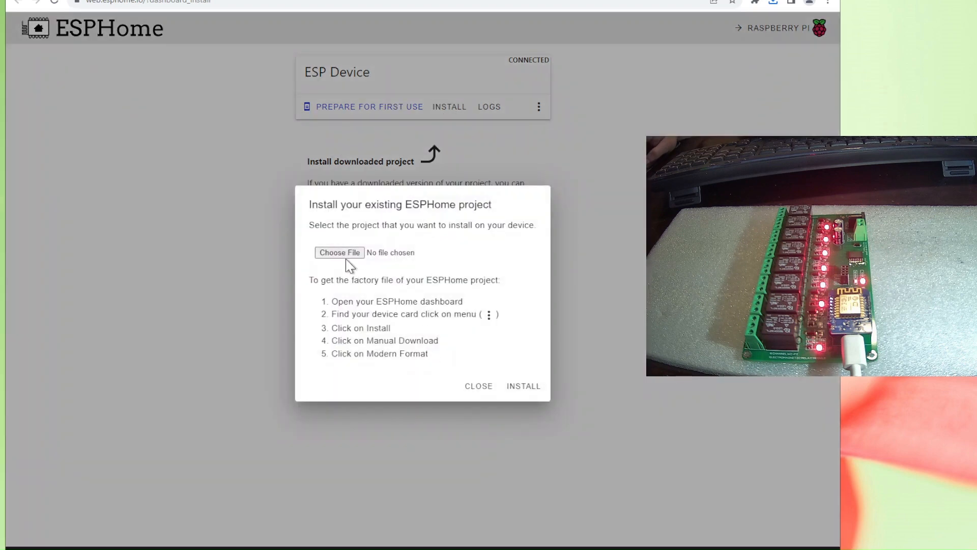
# Step: Flash new8chemrwifi.bin onto the board until 'Configuration installed!' appears
pyautogui.click(338, 252)
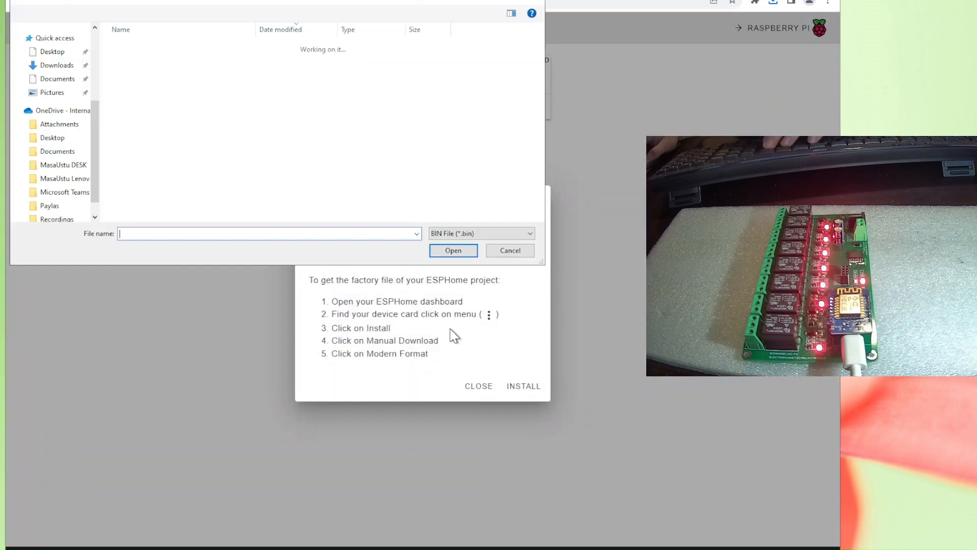
pyautogui.click(453, 250)
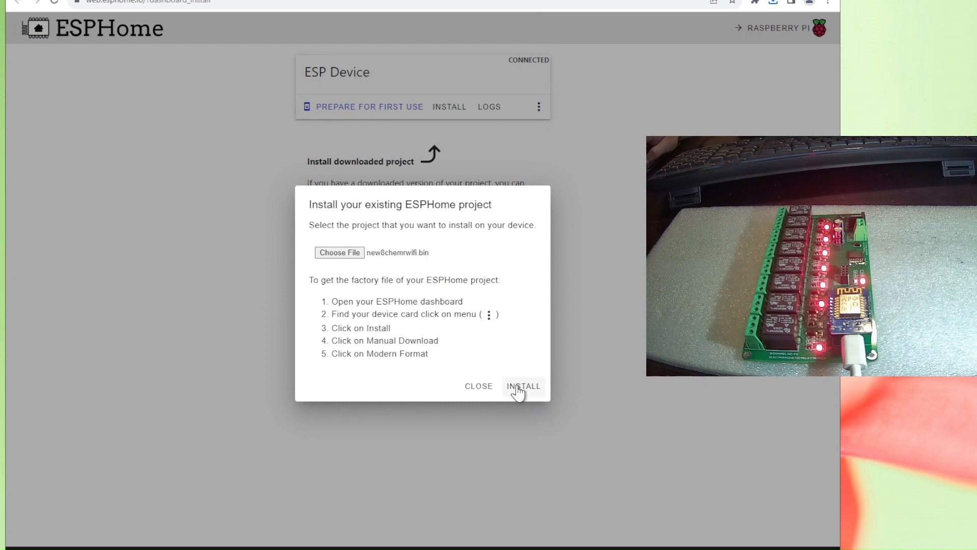
pyautogui.click(523, 386)
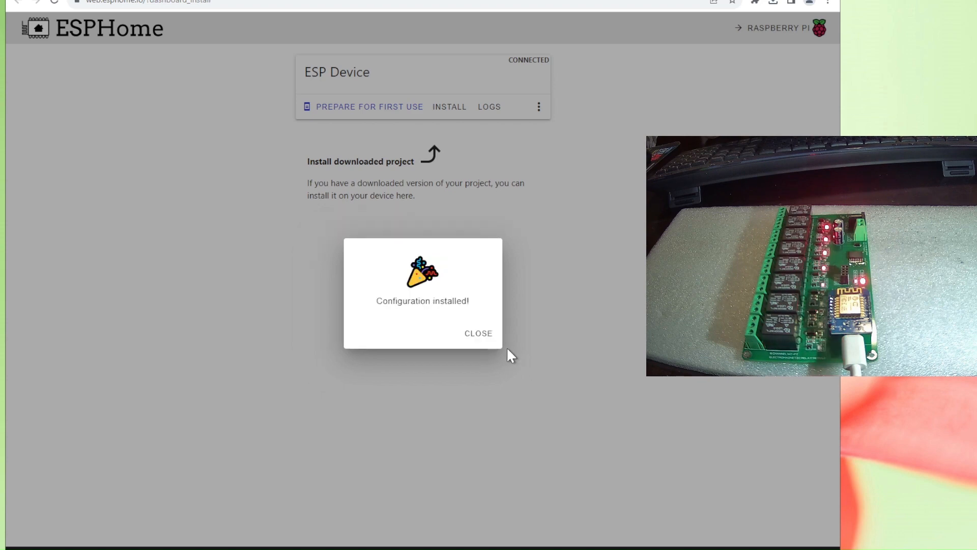
pyautogui.moveTo(478, 333)
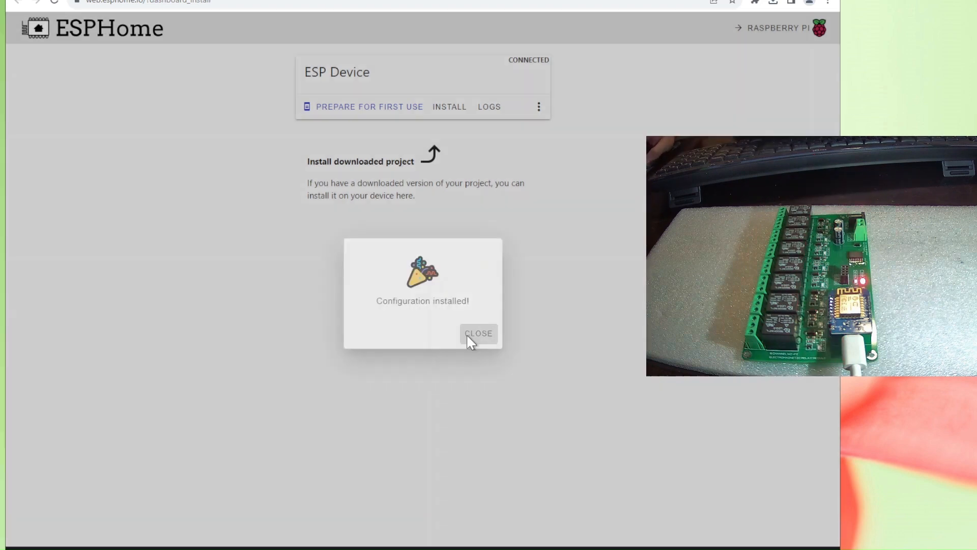
# Step: Dismiss the install message and view the new-devices-discovered notification
pyautogui.click(478, 333)
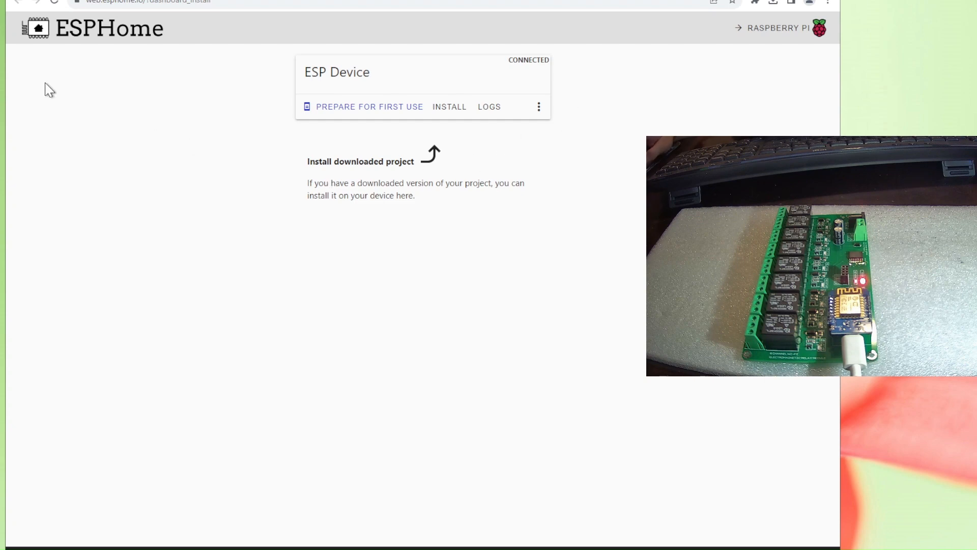
pyautogui.moveTo(260, 3)
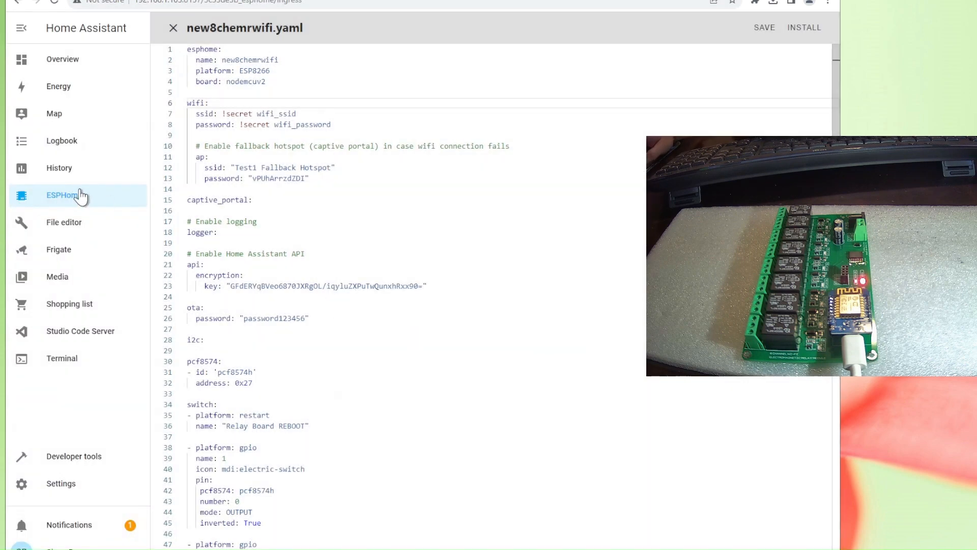
pyautogui.moveTo(65, 200)
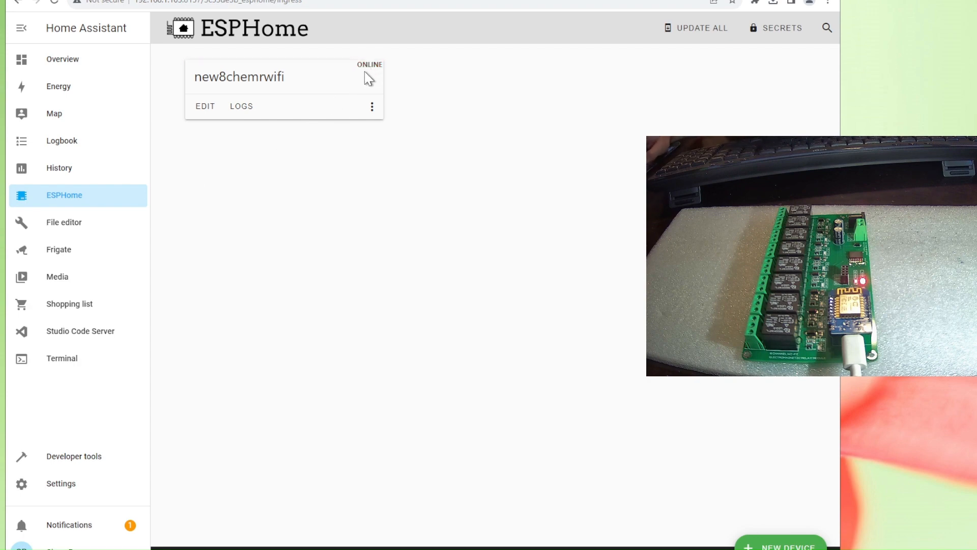
pyautogui.moveTo(94, 505)
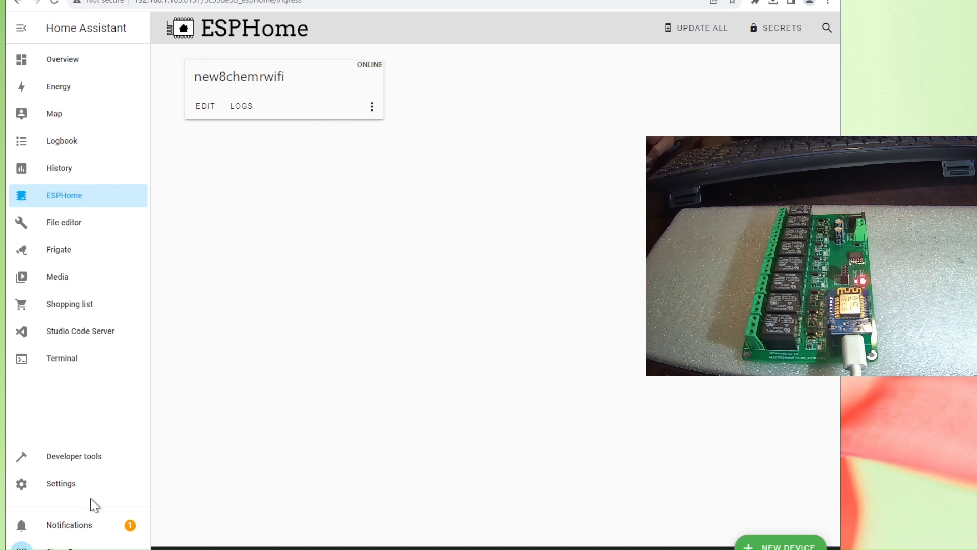
pyautogui.moveTo(60, 489)
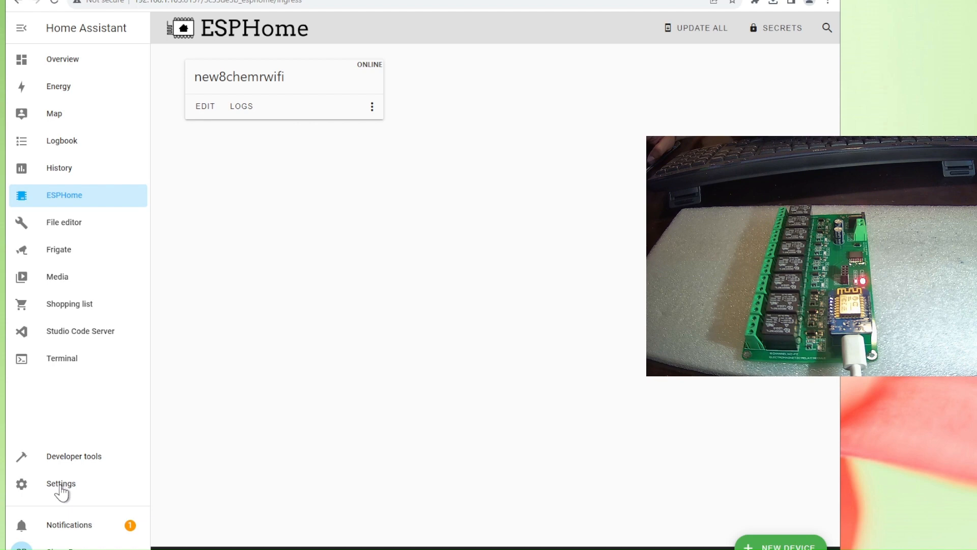
pyautogui.moveTo(69, 524)
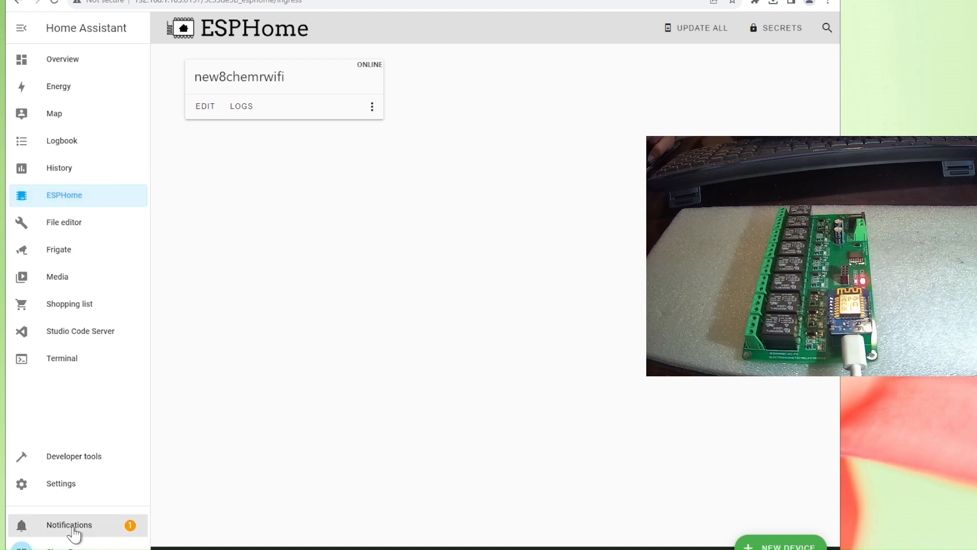
pyautogui.click(69, 524)
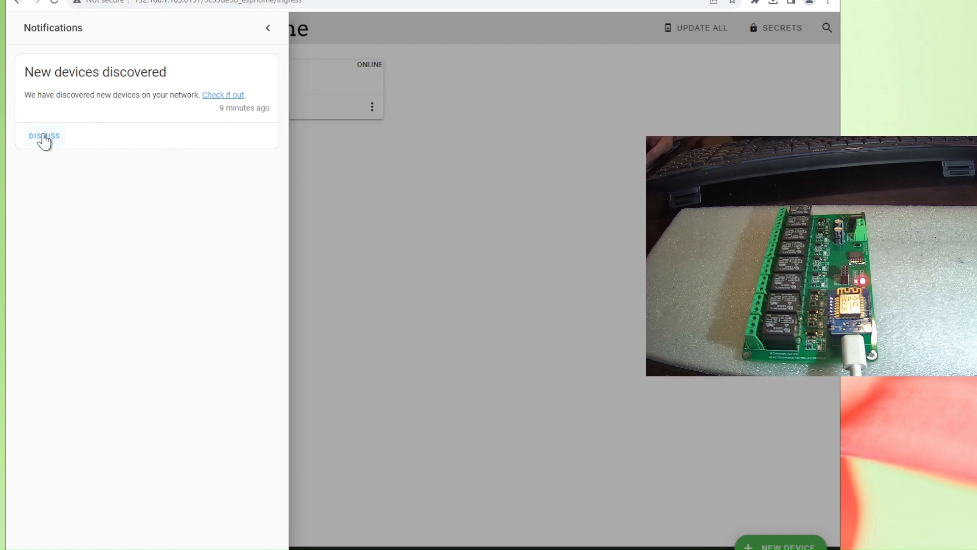
pyautogui.moveTo(197, 41)
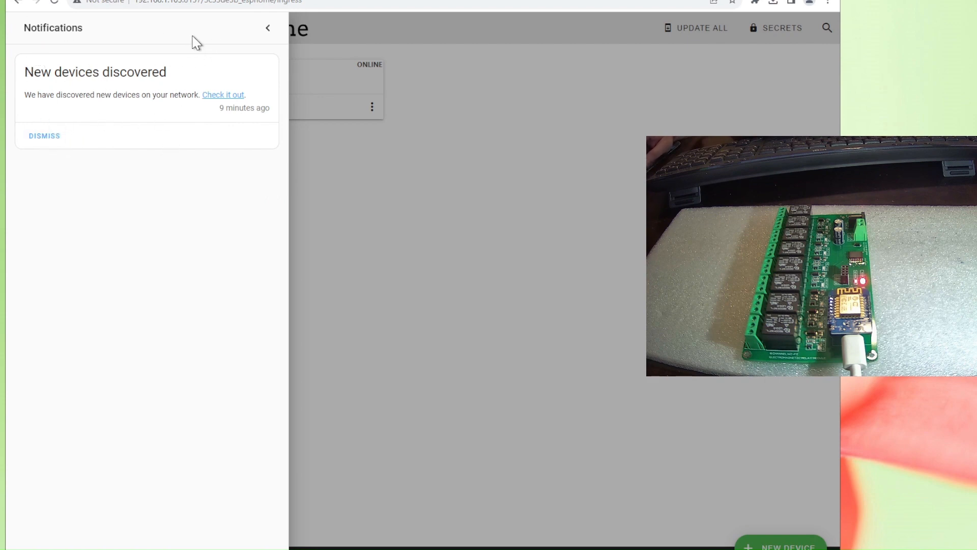
pyautogui.click(267, 28)
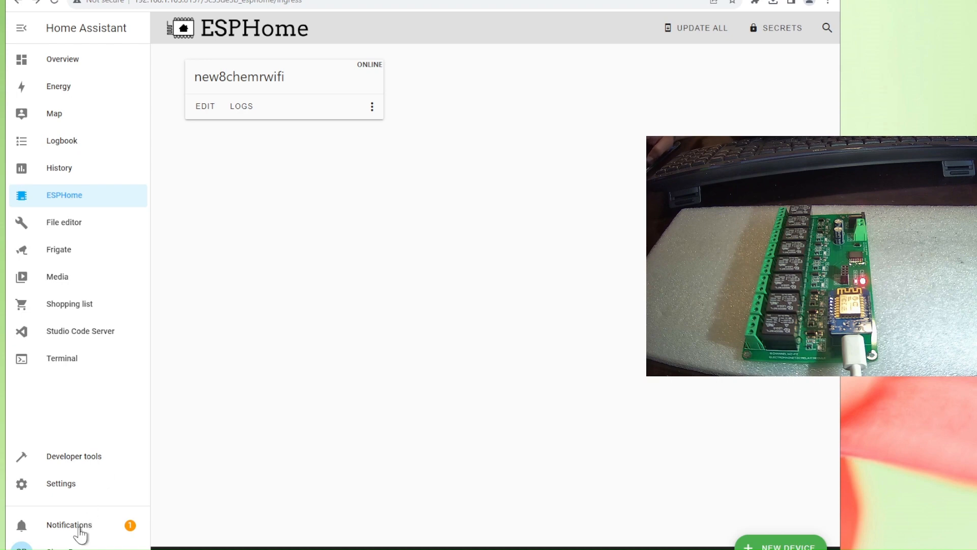
# Step: Configure and submit the discovered a8chemr ESPHome node from Settings
pyautogui.click(60, 483)
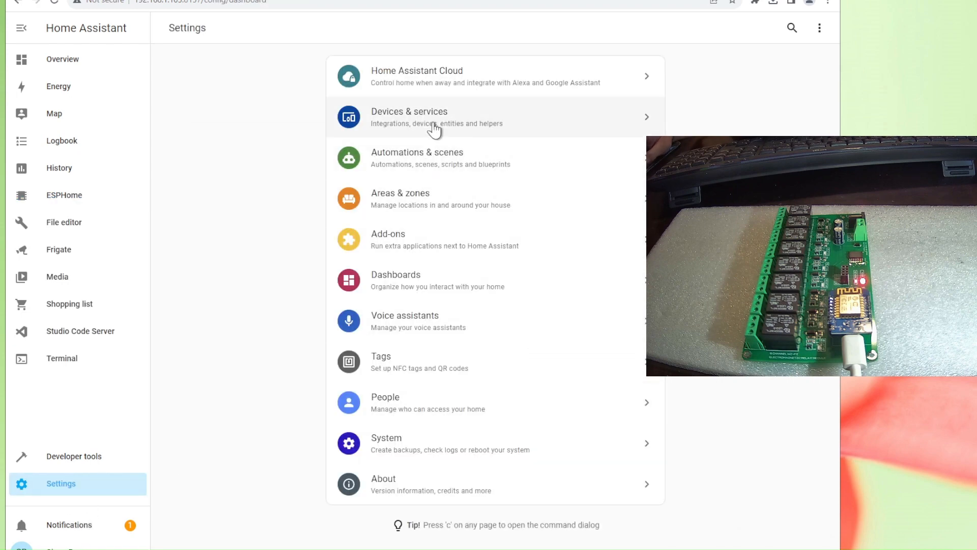
pyautogui.click(434, 117)
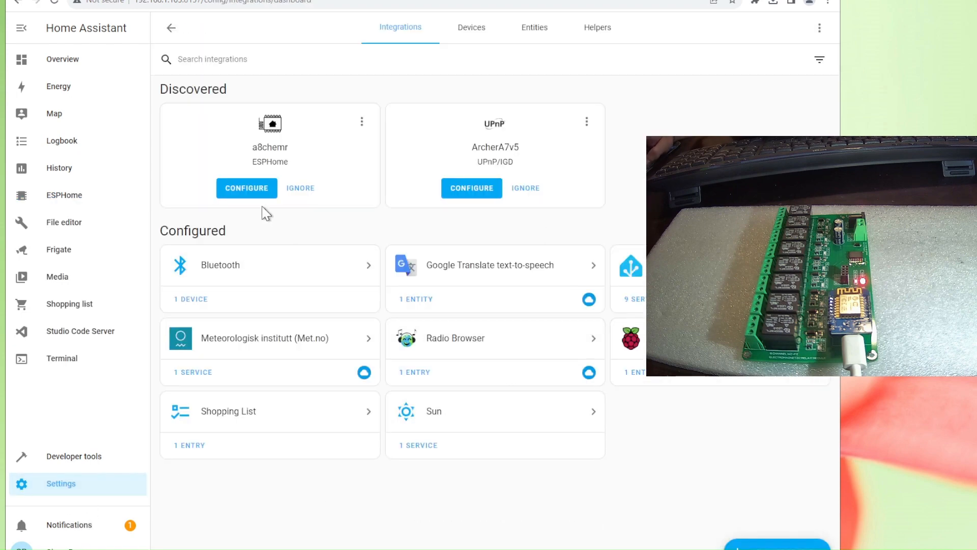
pyautogui.moveTo(246, 188)
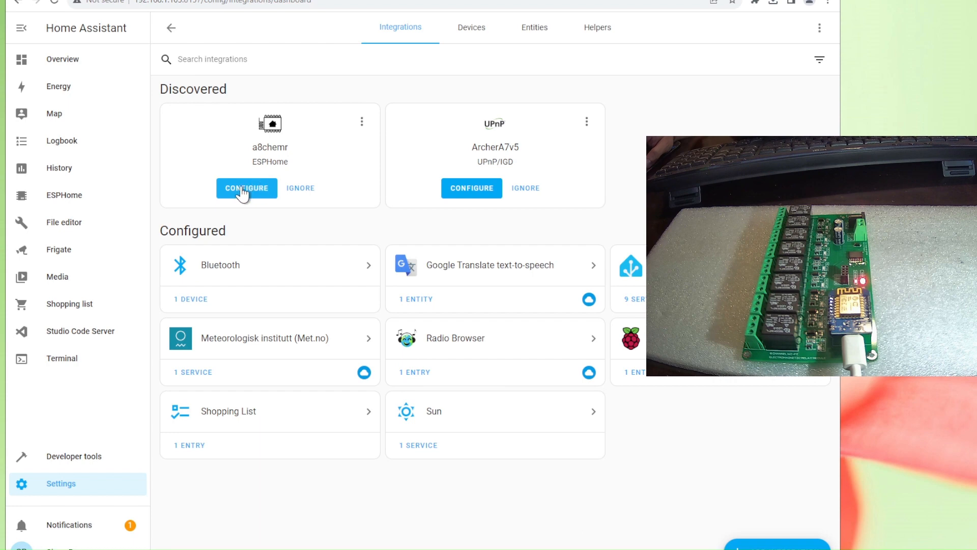
pyautogui.click(246, 188)
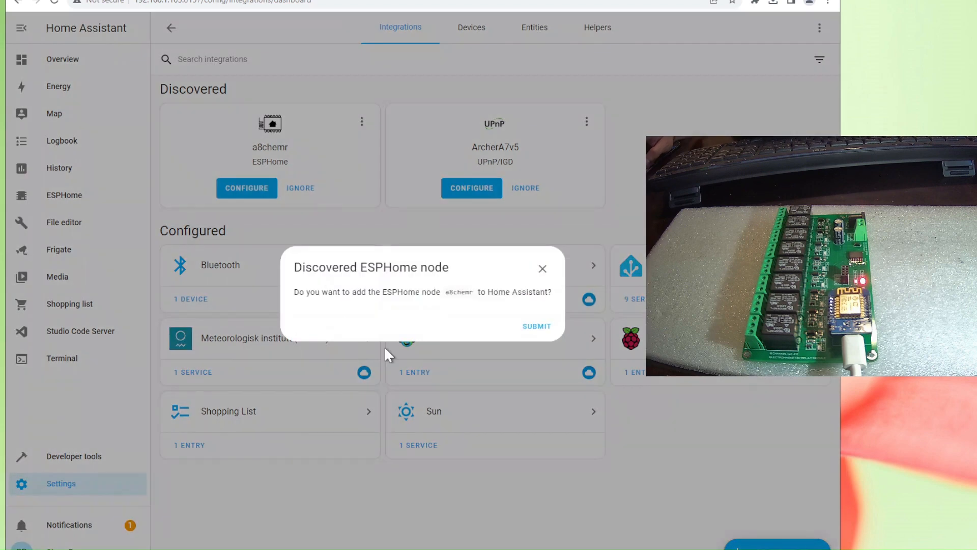
pyautogui.click(535, 325)
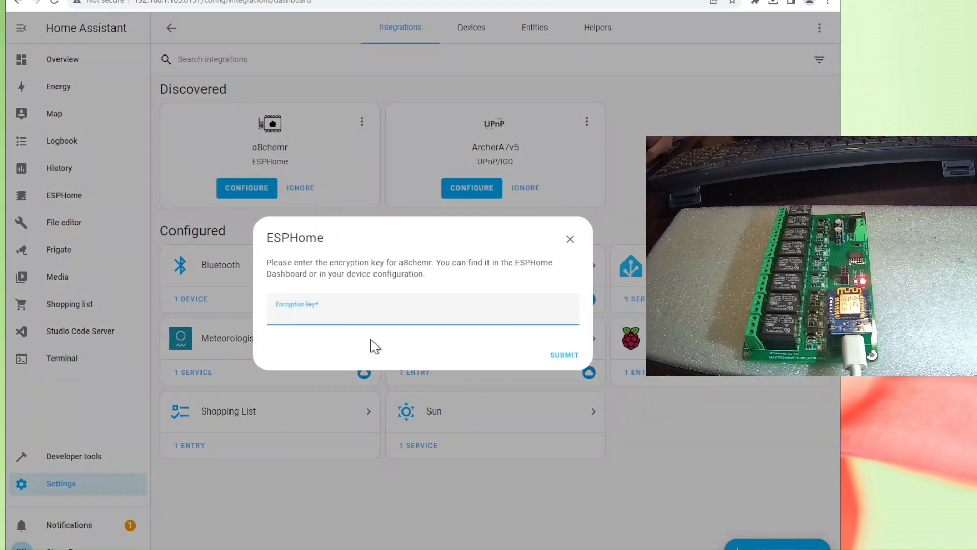
# Step: Copy the API encryption key from Notepad into the Encryption key prompt
pyautogui.click(422, 313)
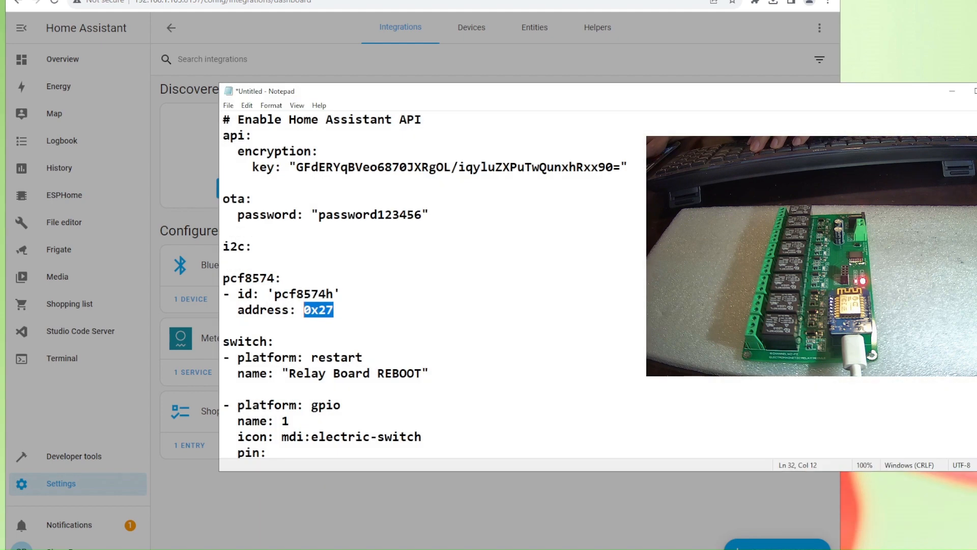
pyautogui.click(614, 167)
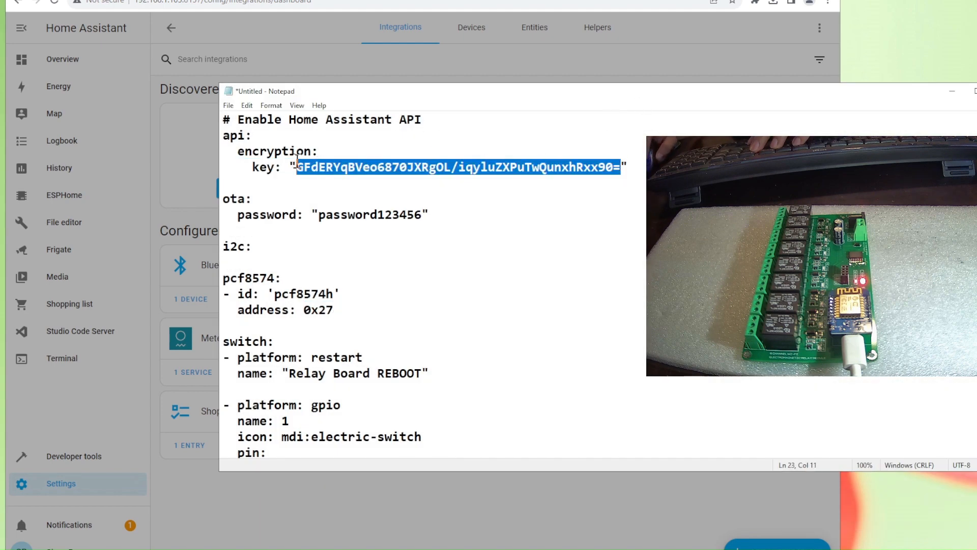
pyautogui.click(246, 188)
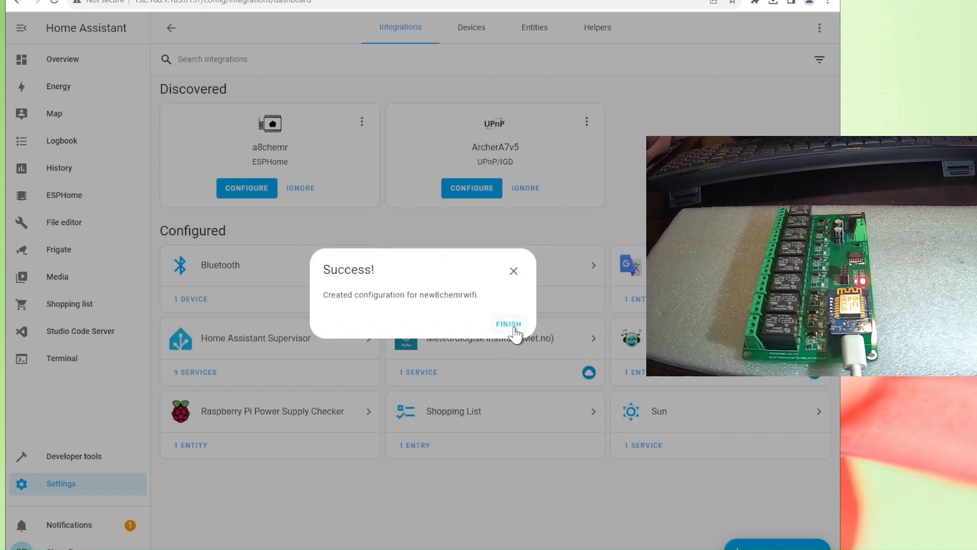
# Step: Finish setup and open the new8chemrwifi device under the ESPHome integration
pyautogui.click(508, 324)
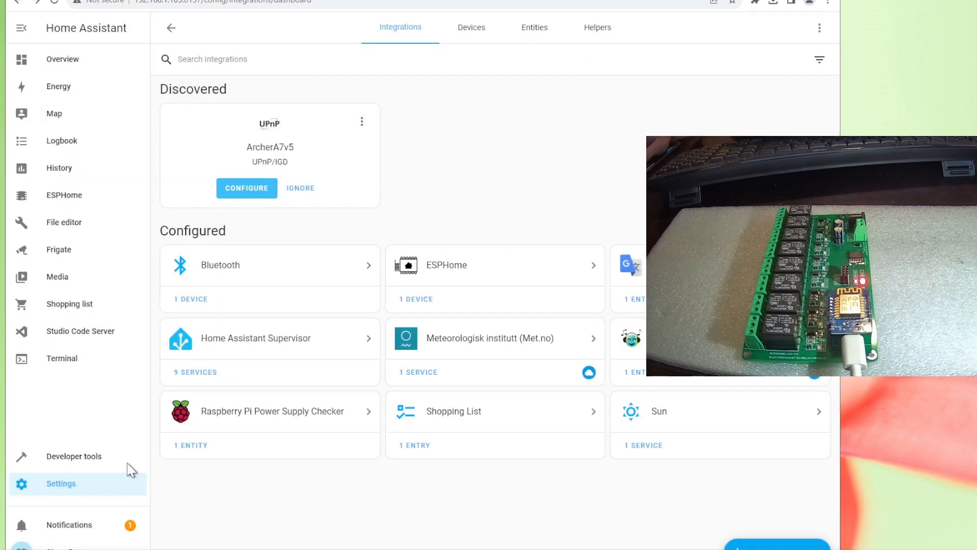
pyautogui.moveTo(415, 310)
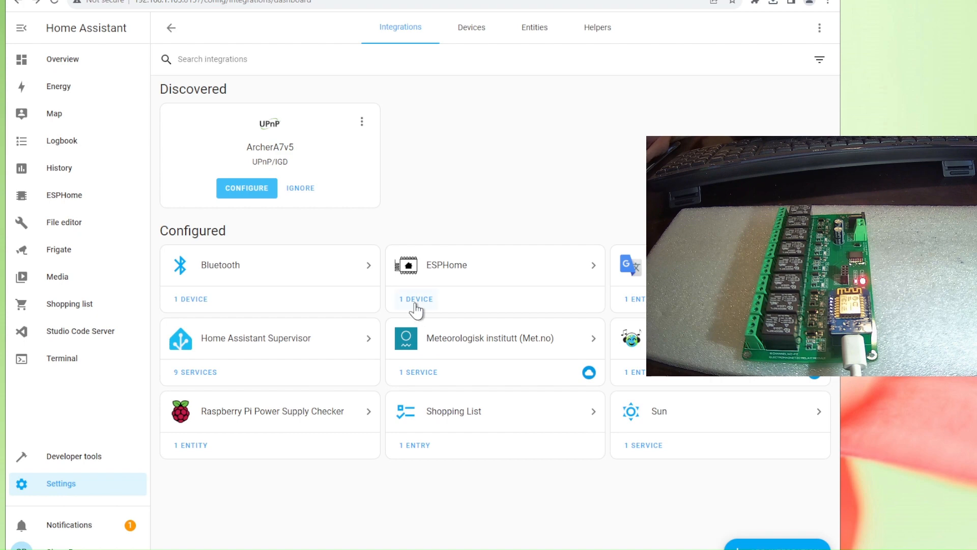
pyautogui.click(416, 299)
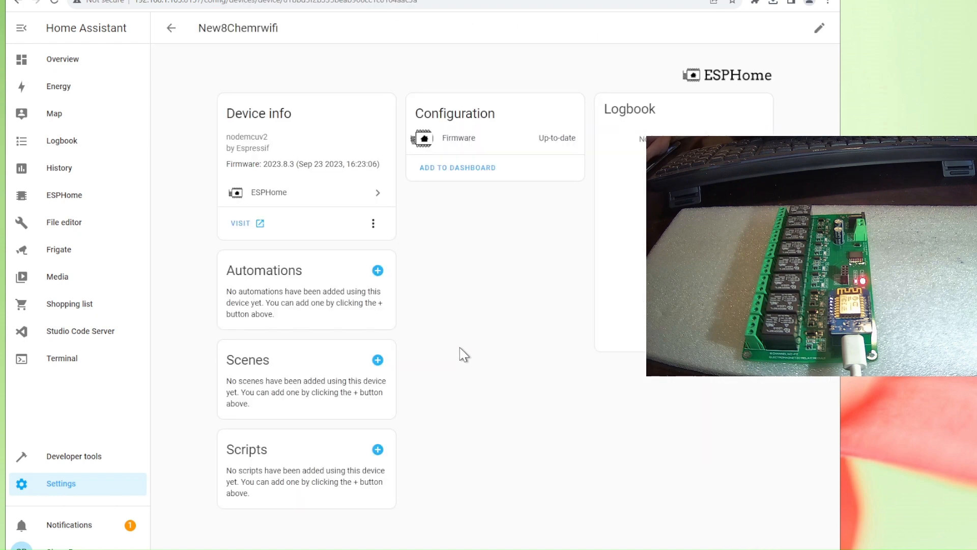
pyautogui.moveTo(355, 215)
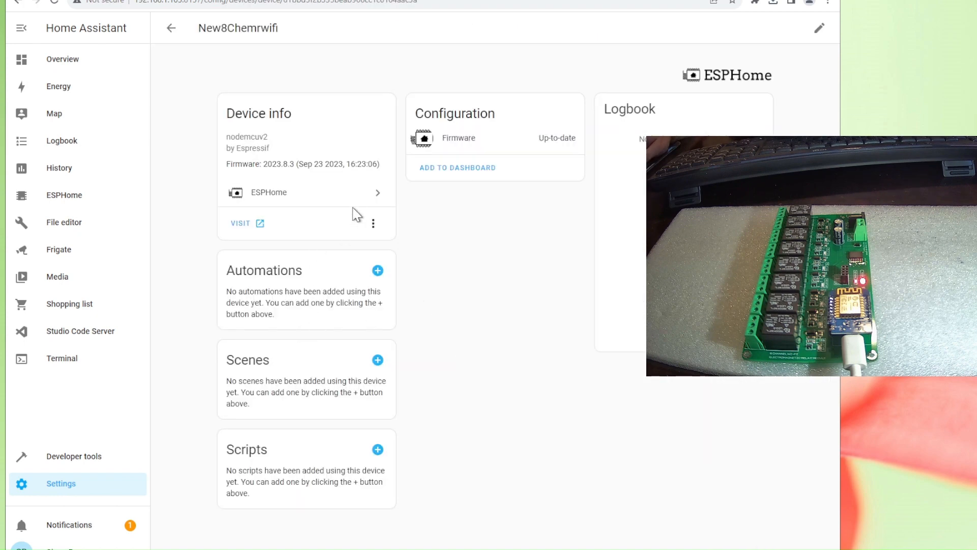
pyautogui.click(269, 192)
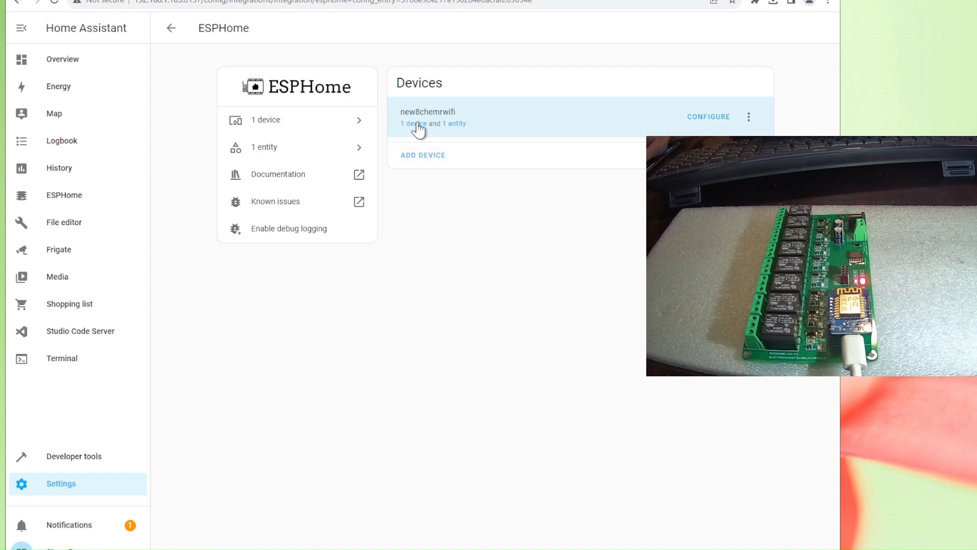
pyautogui.click(428, 111)
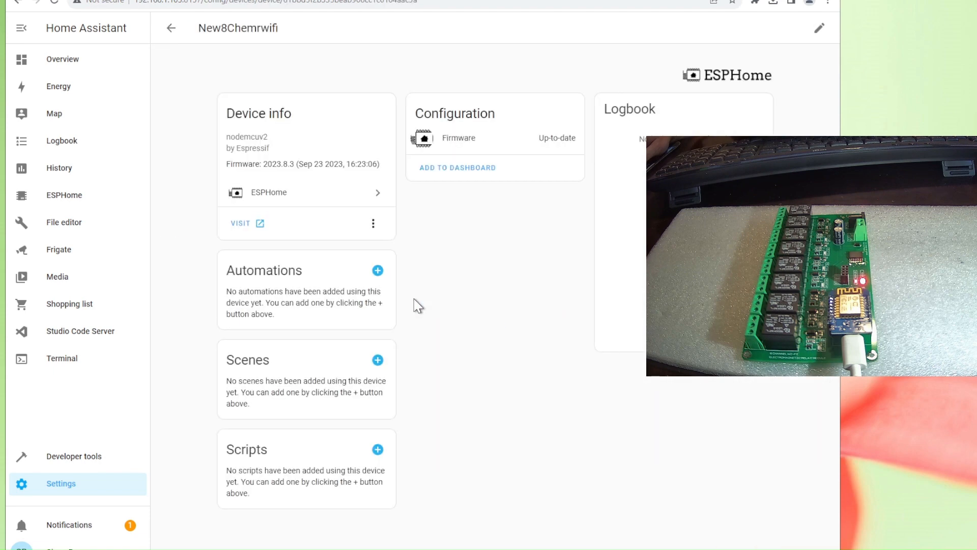
pyautogui.moveTo(425, 324)
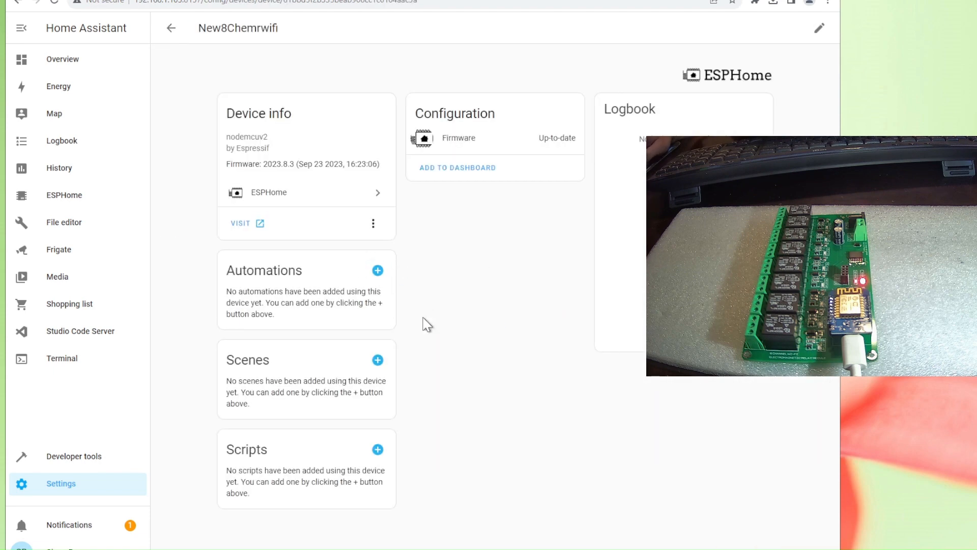
pyautogui.moveTo(493, 324)
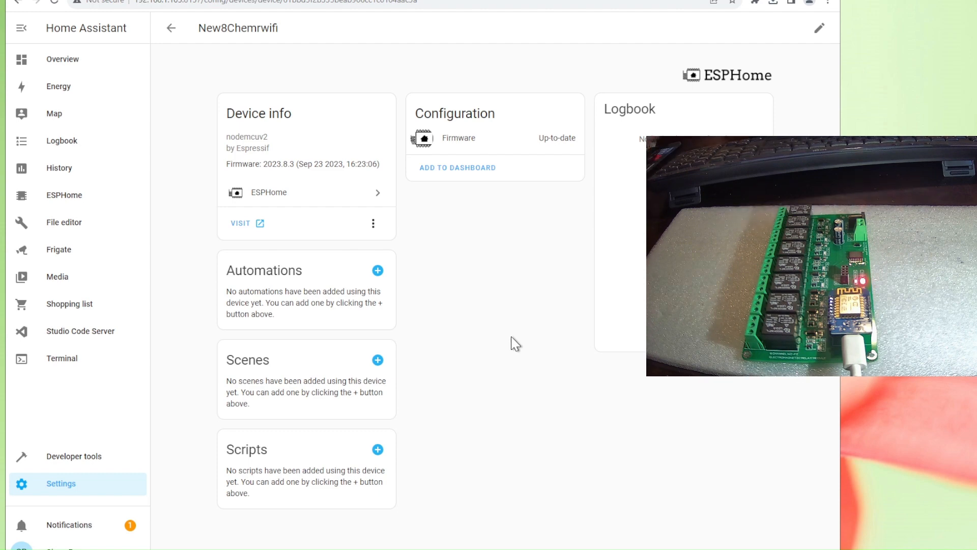
pyautogui.moveTo(64, 189)
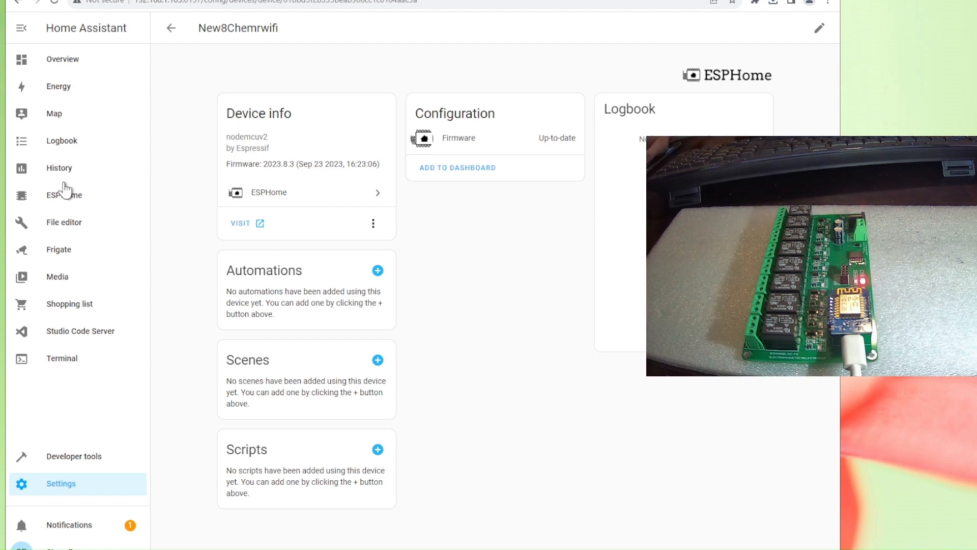
# Step: View the ESPHome dashboard, close notifications, and return to Settings
pyautogui.click(64, 194)
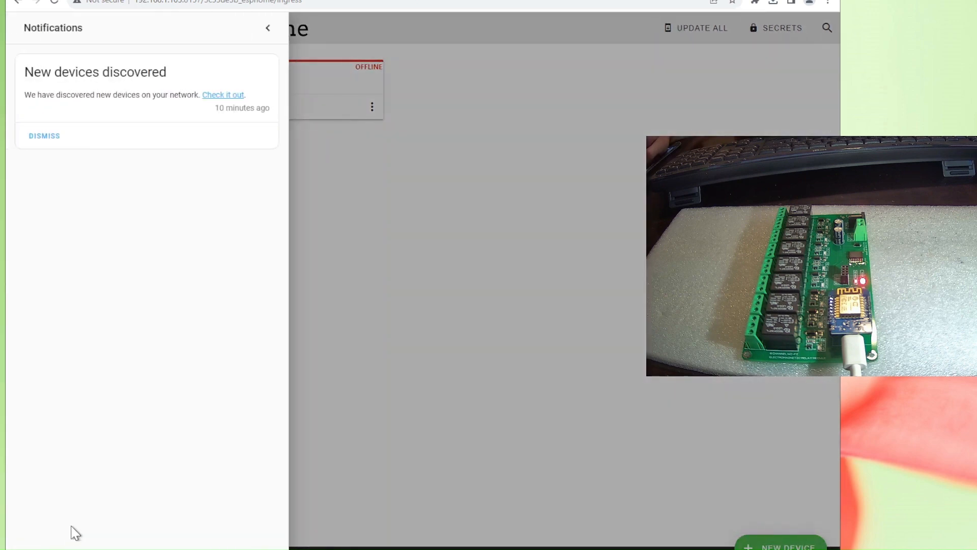
pyautogui.moveTo(218, 33)
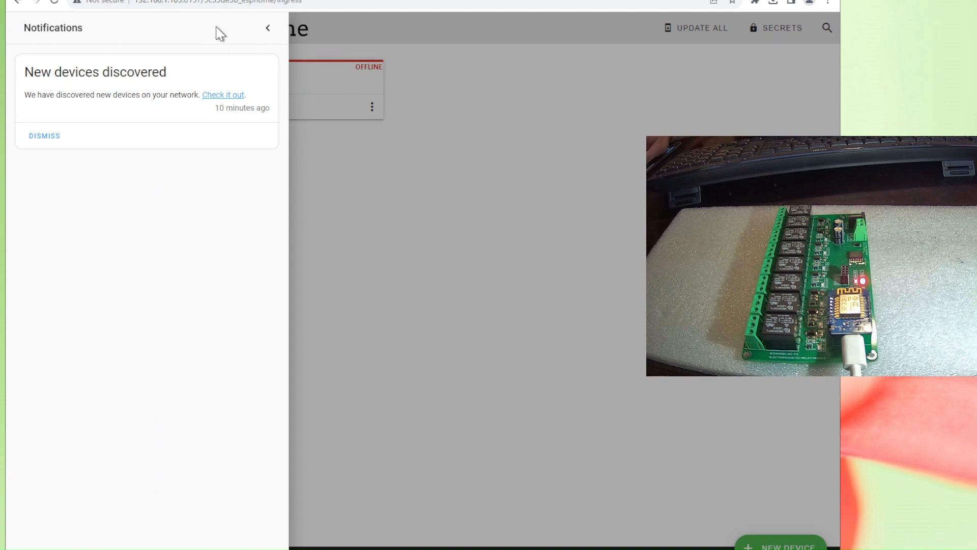
pyautogui.click(267, 28)
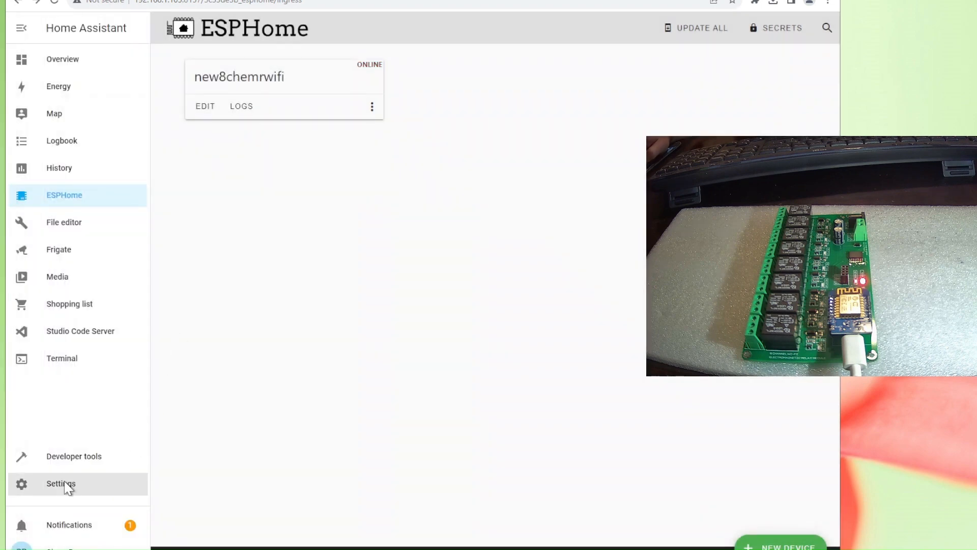
pyautogui.click(60, 483)
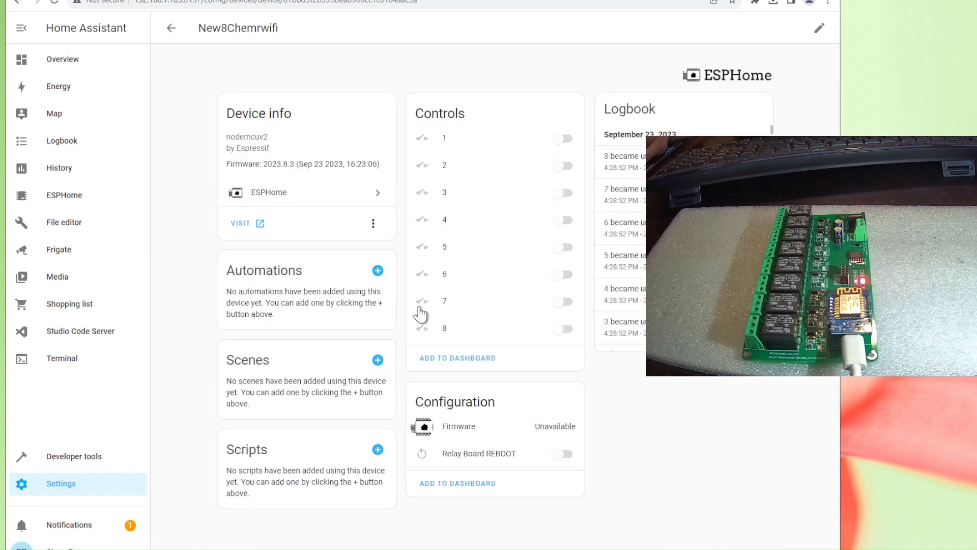
pyautogui.moveTo(561, 173)
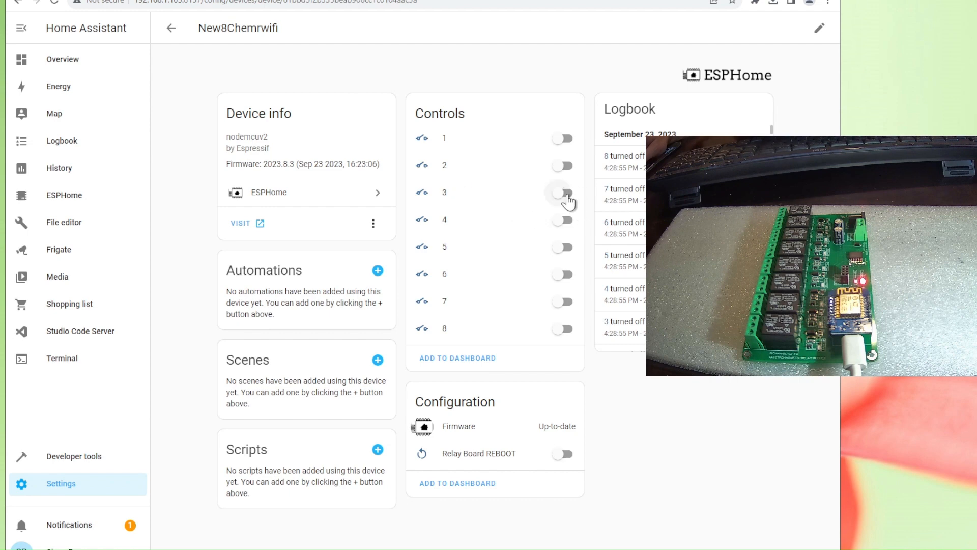
# Step: Switch on relays 3, 2, 1 and 8 on the New8Chemrwifi device page
pyautogui.click(561, 192)
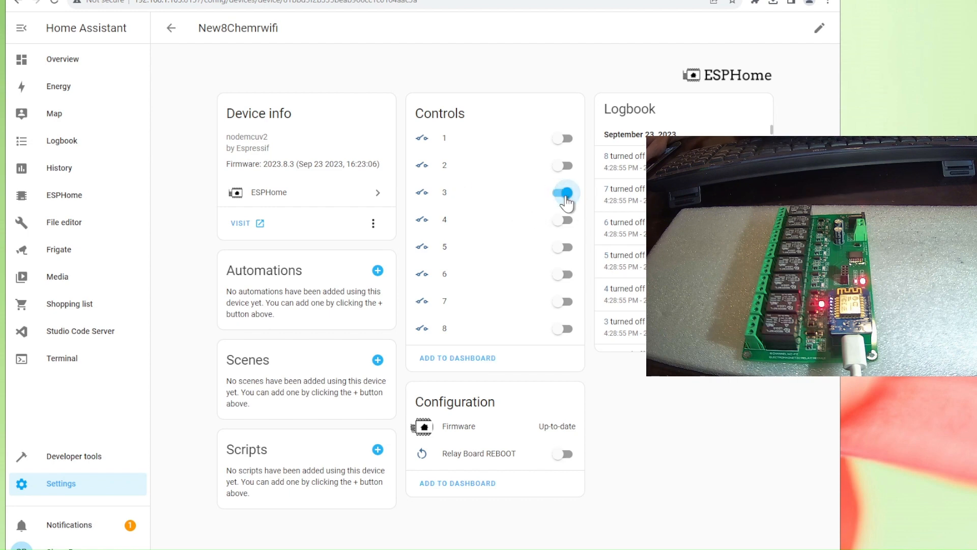
pyautogui.click(561, 165)
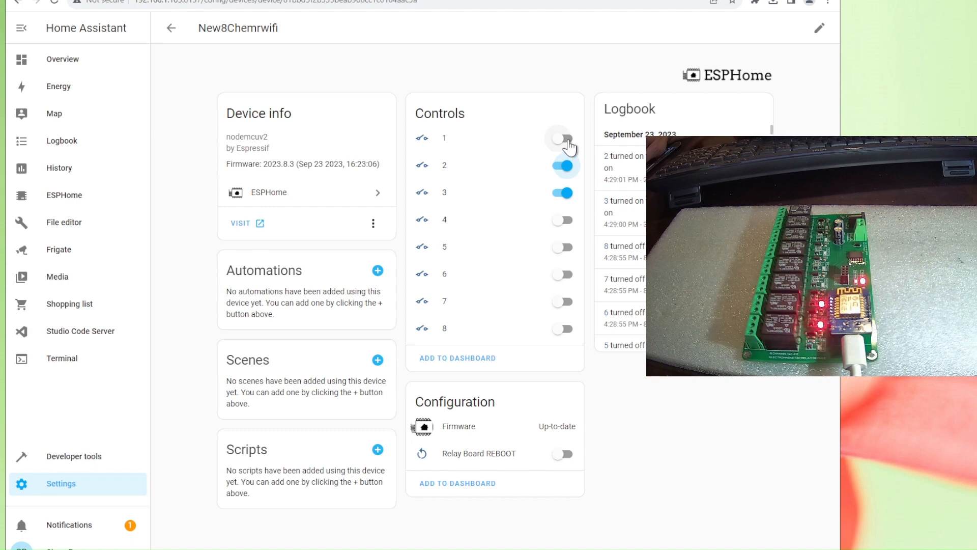
pyautogui.click(561, 138)
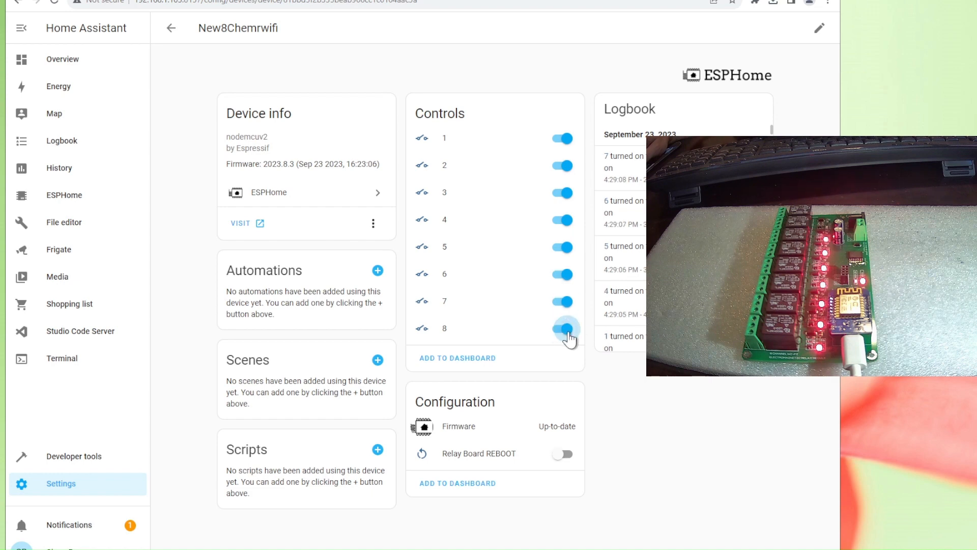
pyautogui.click(562, 328)
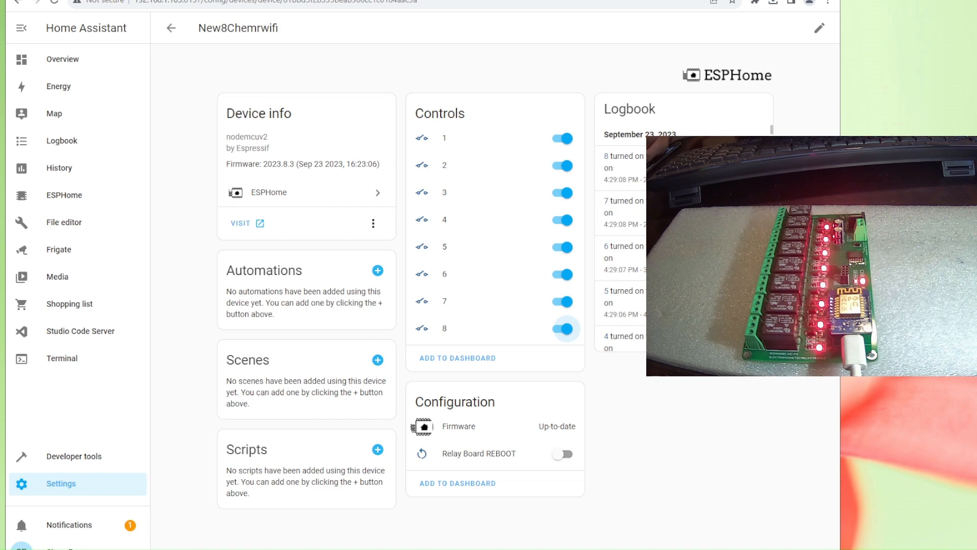
pyautogui.moveTo(533, 399)
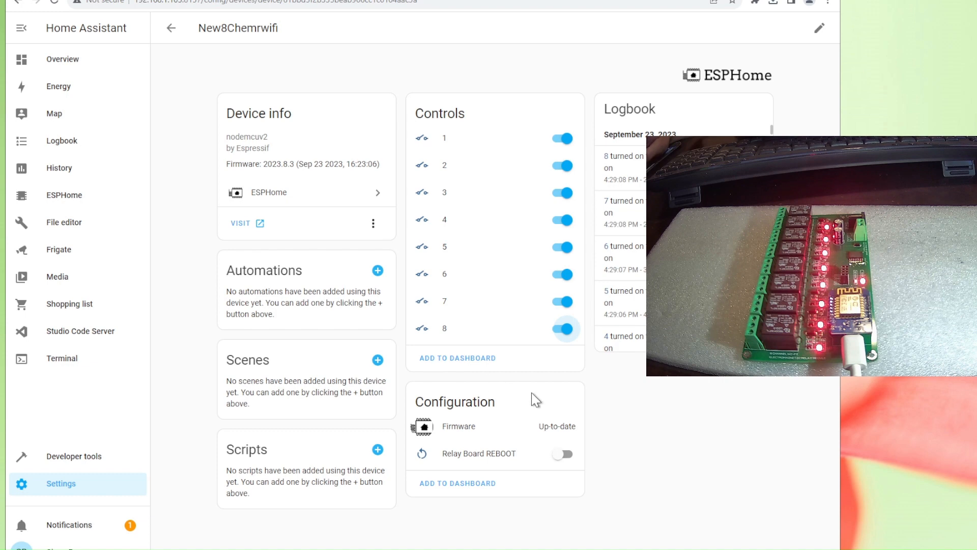